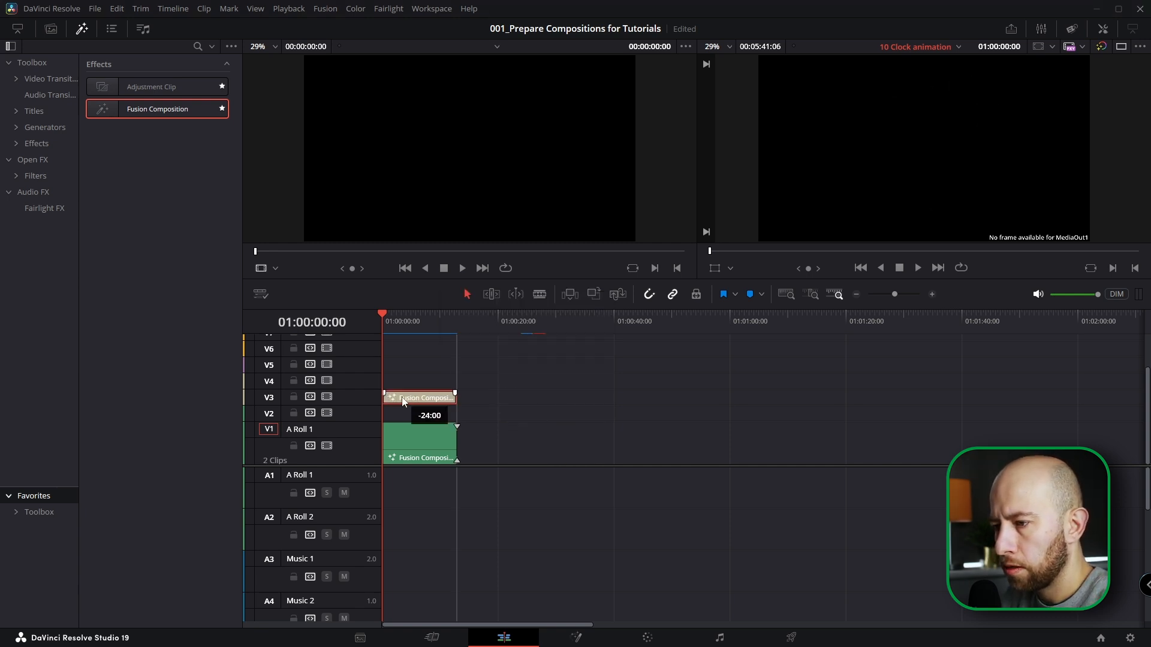
Create a Fusion composition clip with Background1 wired to MediaOut1 and a merged copy named White_BG
{"action": "left_click_drag", "start_coordinate": [420, 396], "coordinate": [539, 443]}
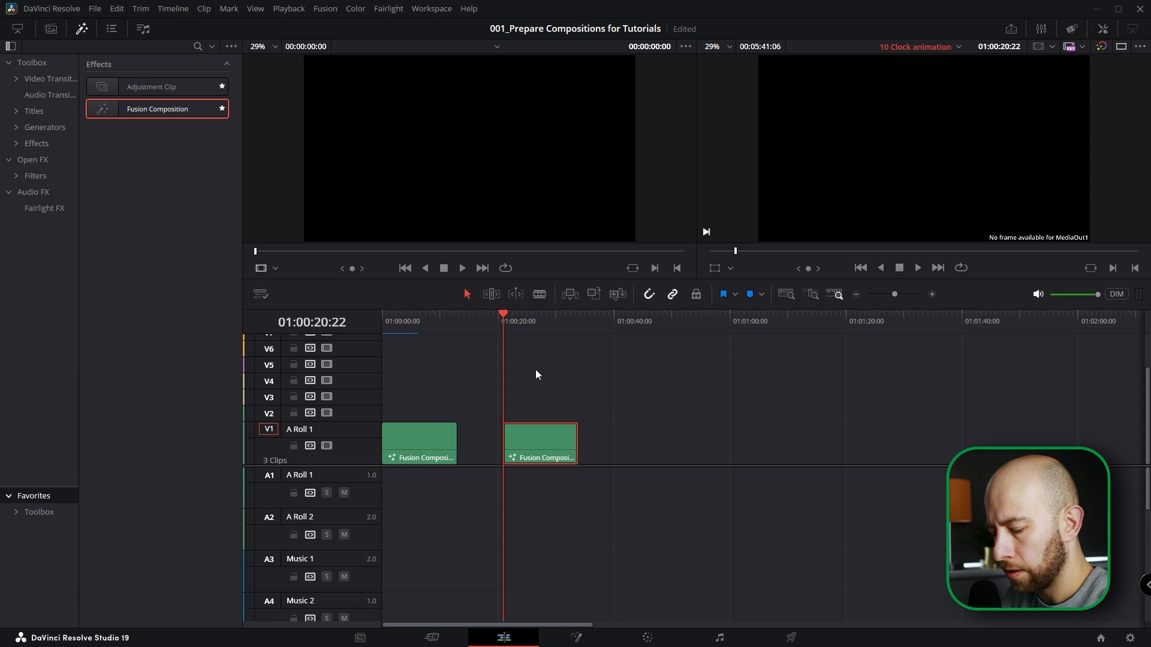
{"action": "left_click", "coordinate": [574, 636]}
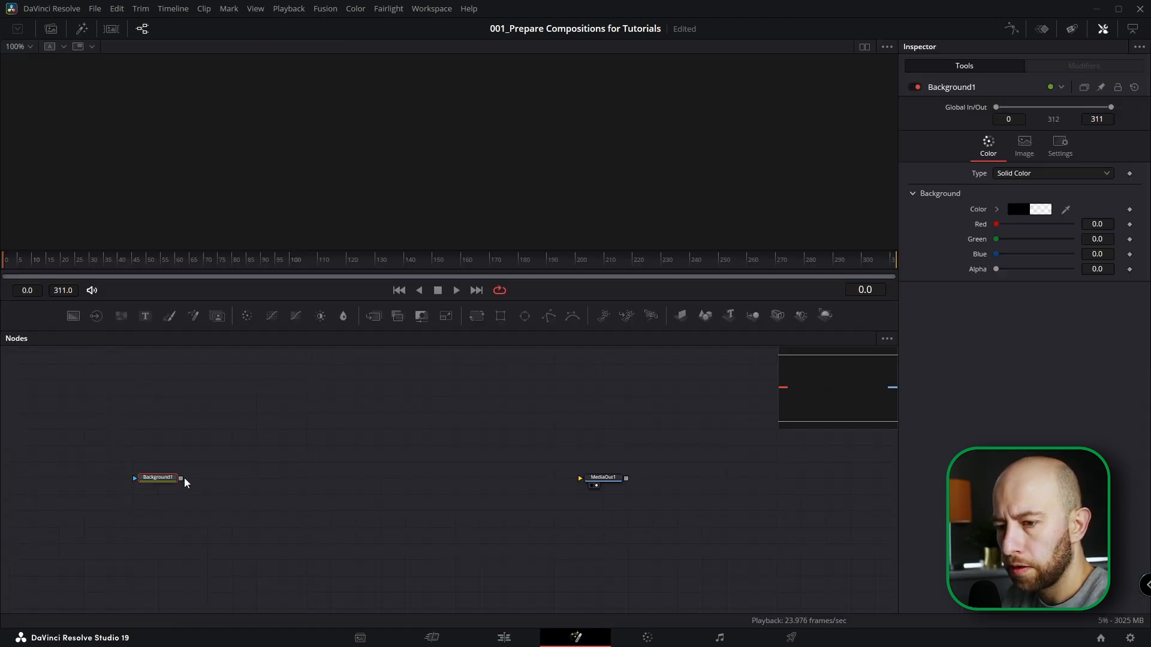
{"action": "left_click_drag", "start_coordinate": [180, 479], "coordinate": [580, 478]}
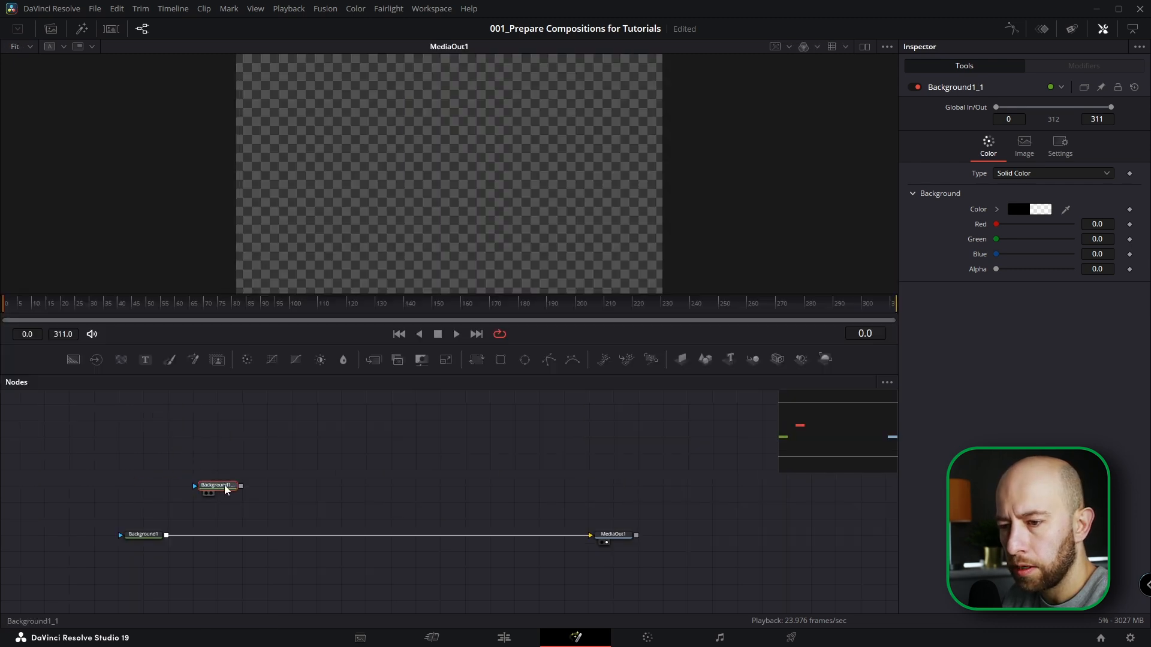
{"action": "key", "text": "F2"}
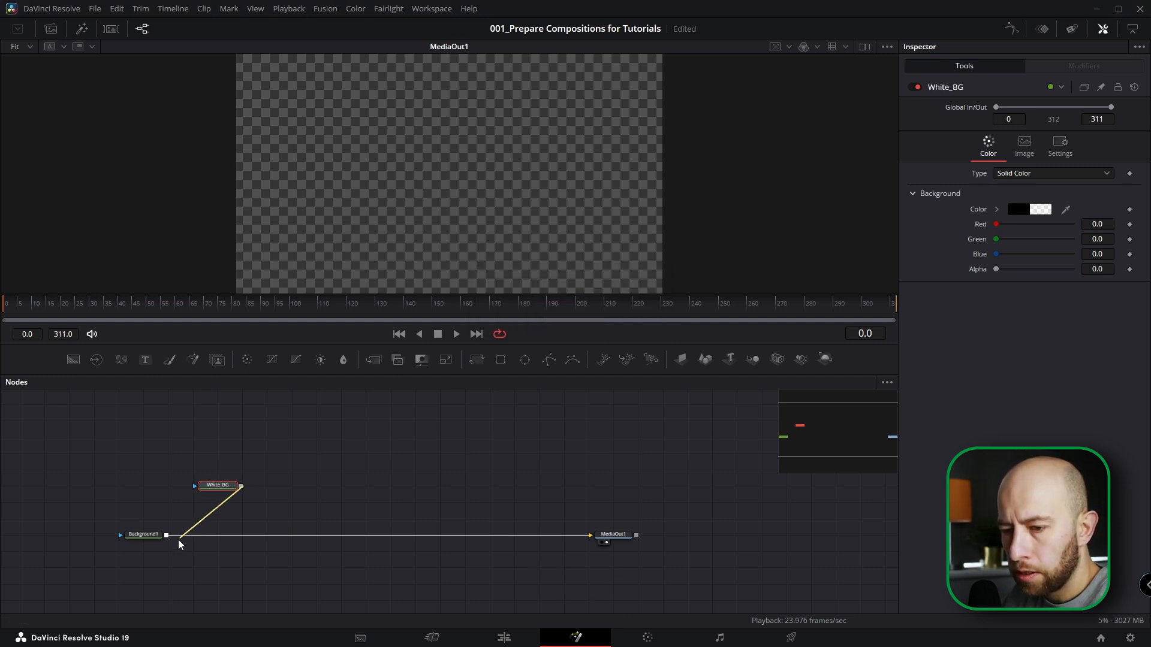
{"action": "key", "text": "Ctrl+G"}
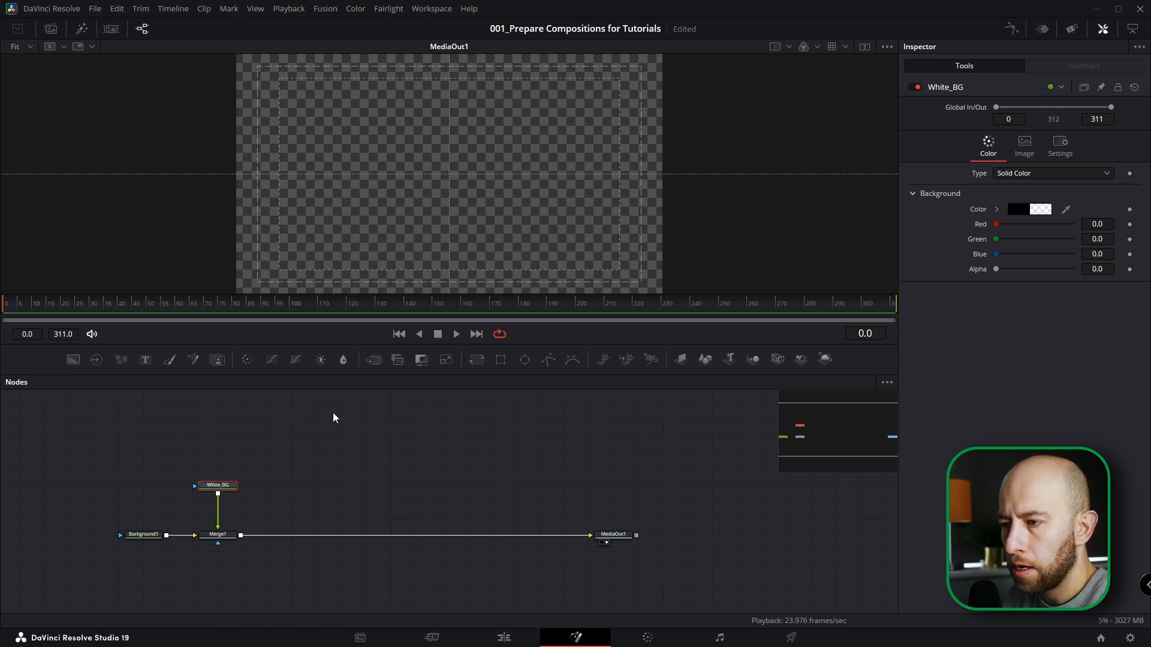
Mask White_BG with a non-solid thin-border Ellipse, colour it white, and copy the branch as Ellipse2/White_BG_1
{"action": "left_click", "coordinate": [525, 359]}
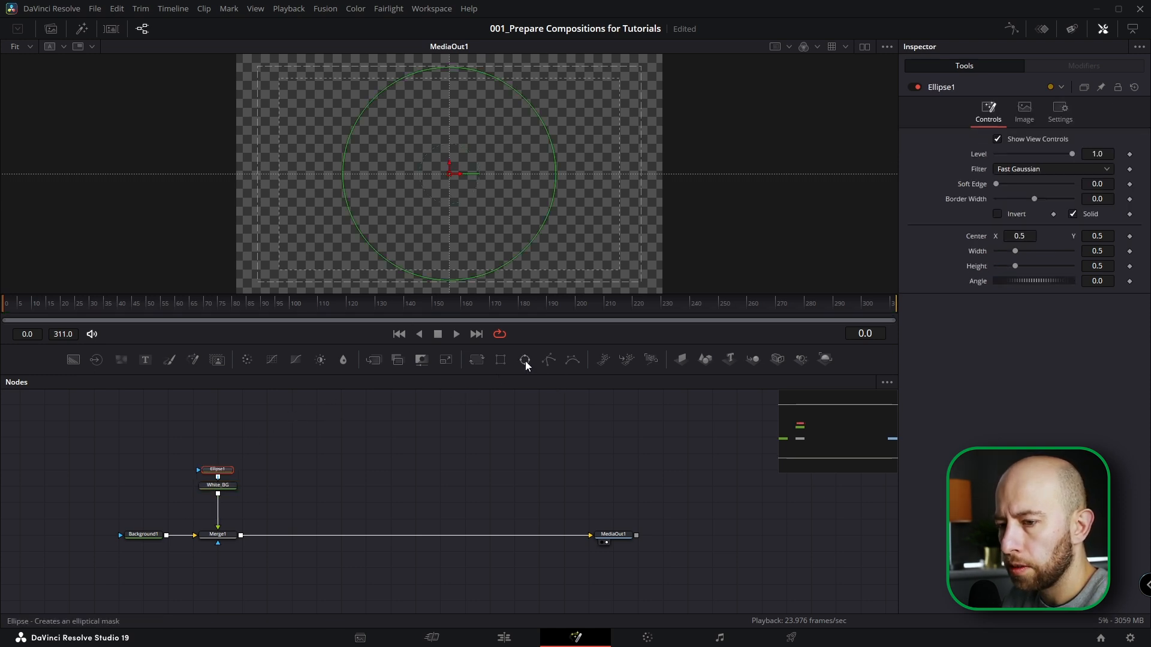
{"action": "left_click", "coordinate": [1072, 214]}
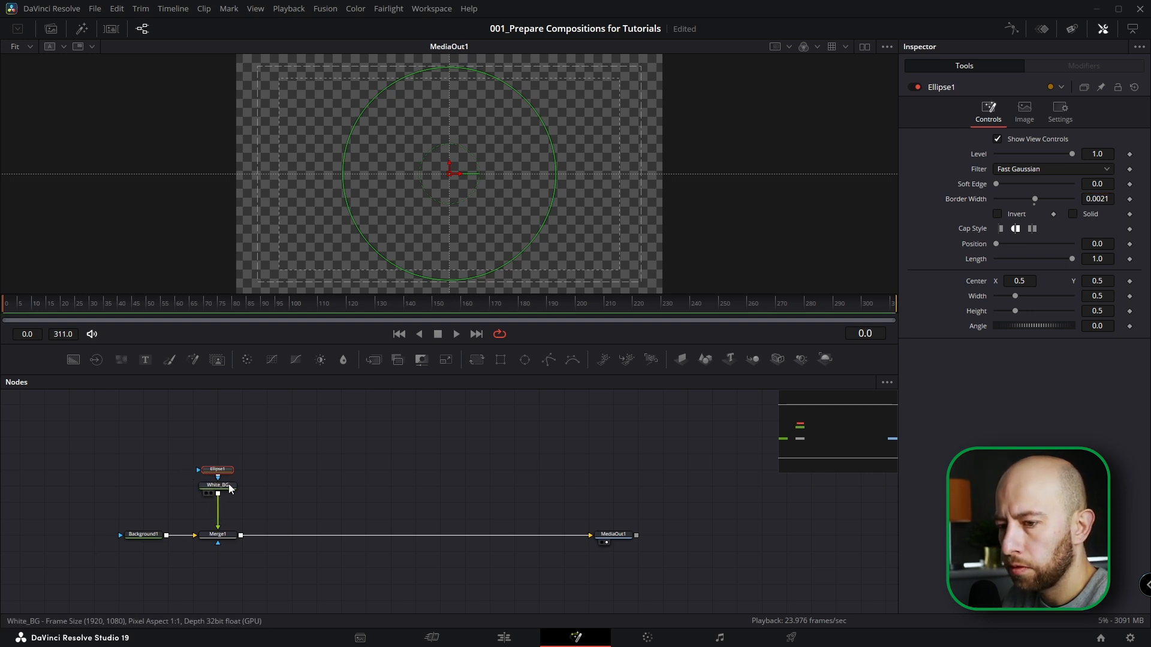
{"action": "left_click", "coordinate": [218, 485]}
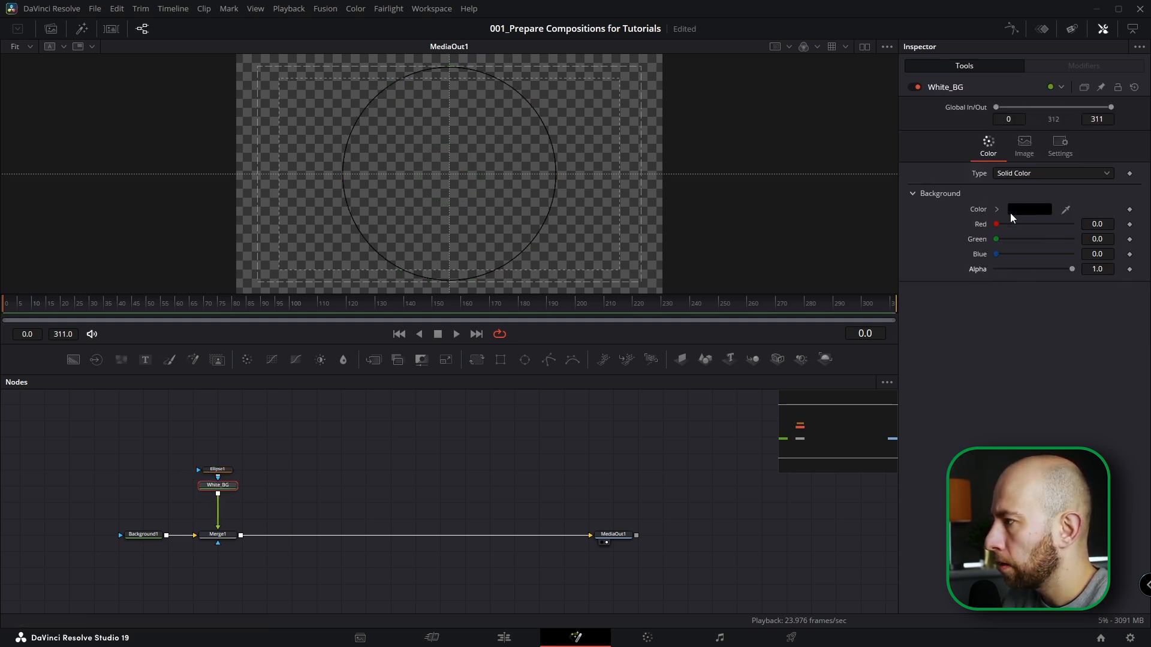
{"action": "left_click", "coordinate": [1028, 209]}
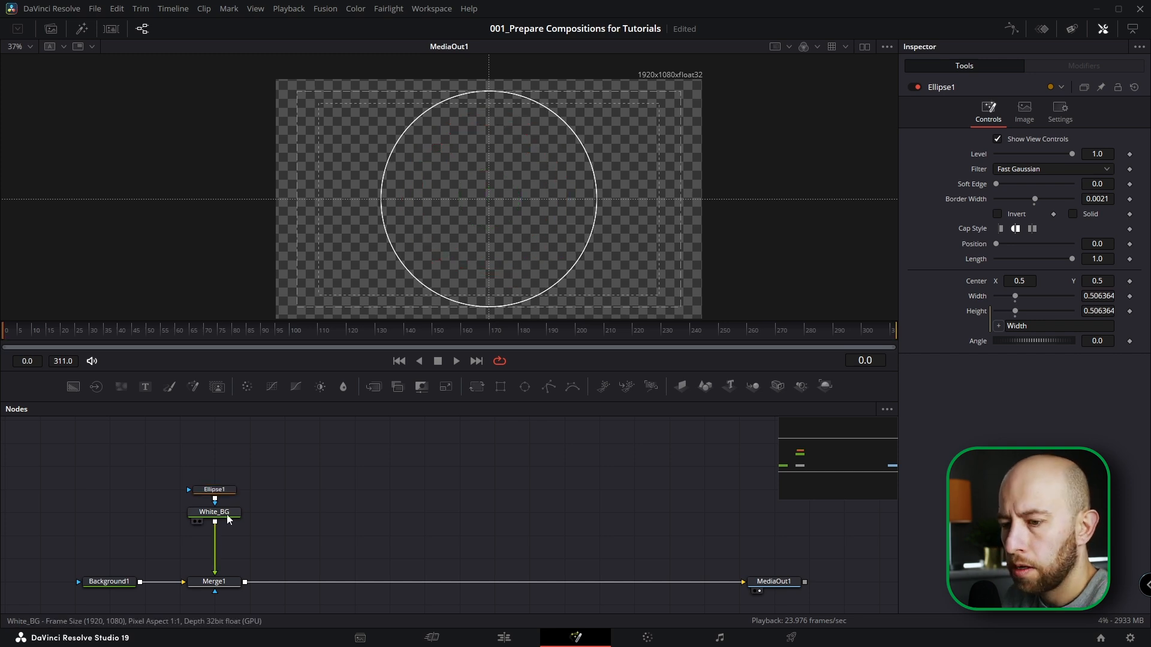
{"action": "left_click", "coordinate": [214, 512]}
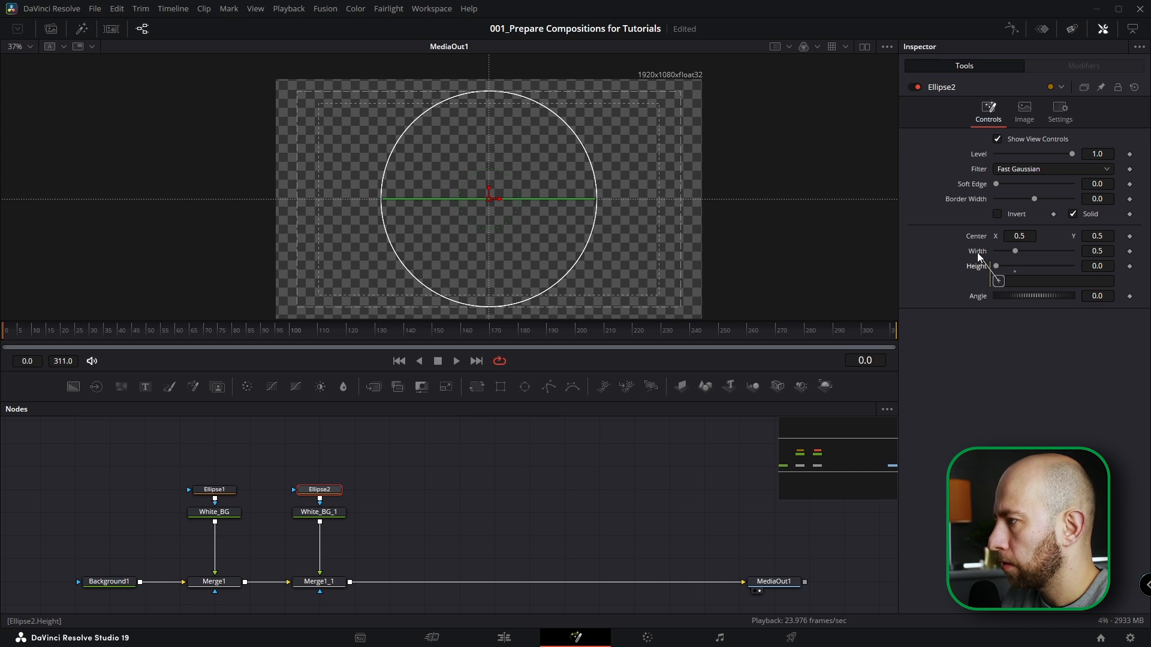
Shrink Ellipse2 to a 0.014 dot at Center Y 0.93 on top of the ring
{"action": "left_click", "coordinate": [213, 489]}
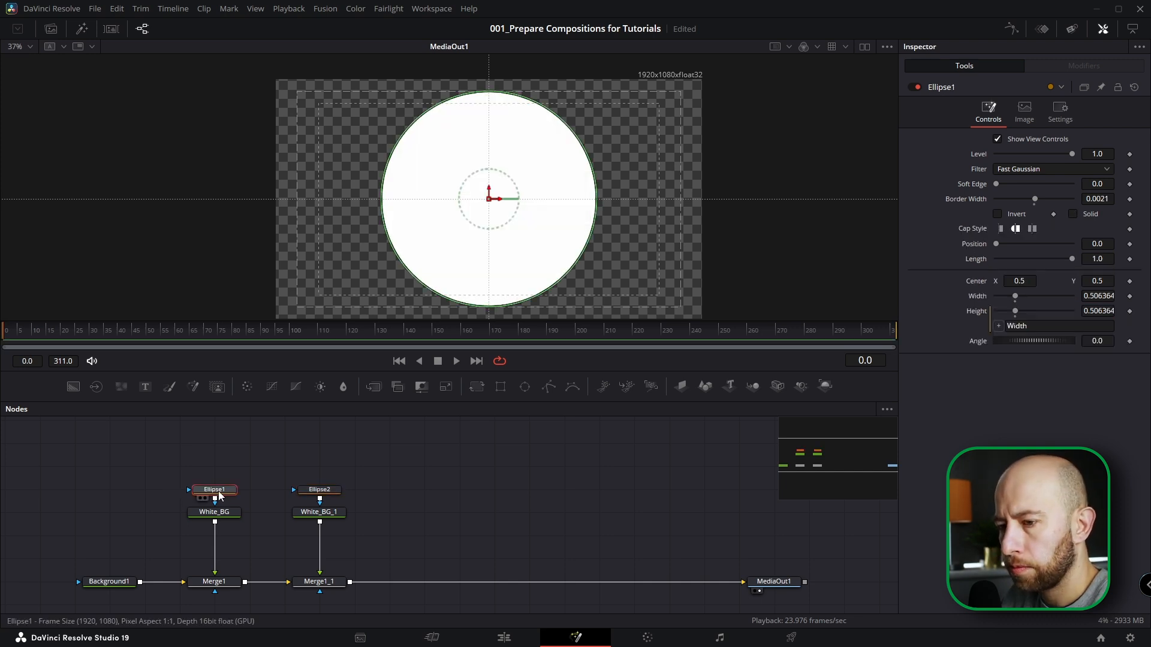
{"action": "left_click", "coordinate": [319, 489]}
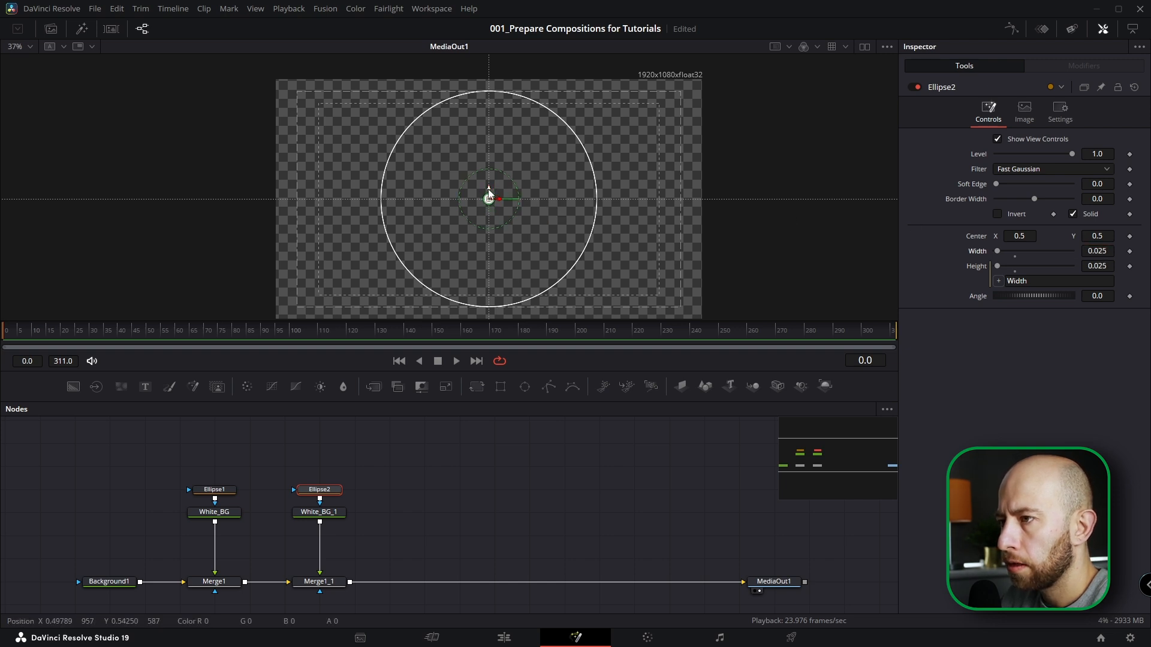
{"action": "left_click_drag", "start_coordinate": [488, 198], "coordinate": [487, 97]}
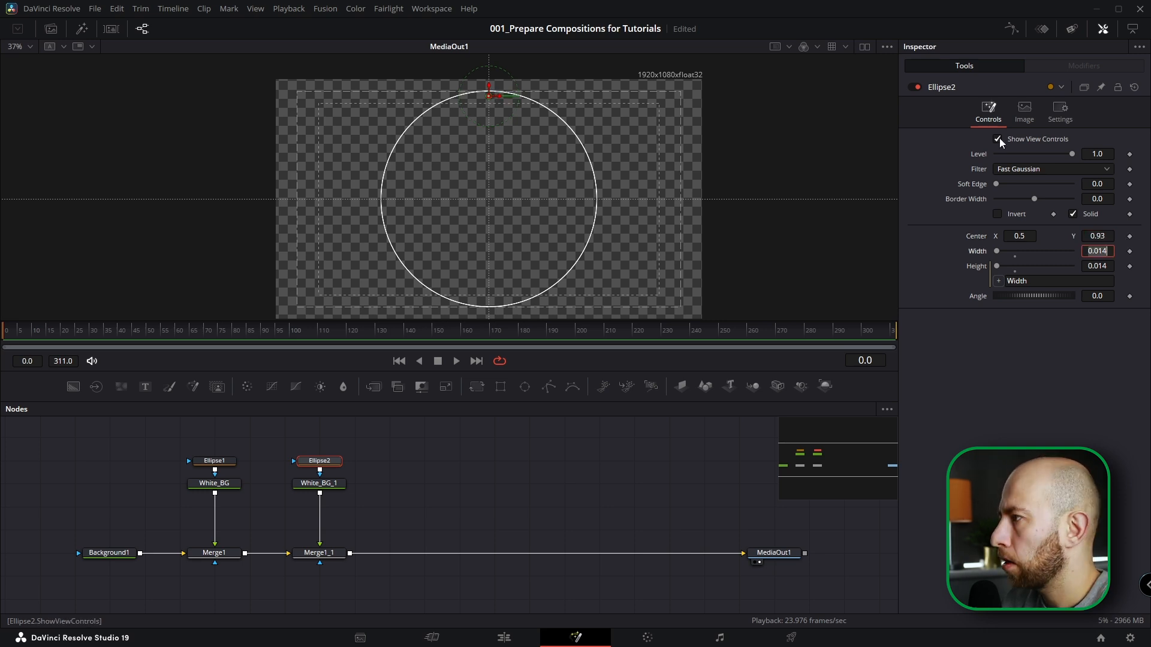
{"action": "left_click", "coordinate": [997, 139]}
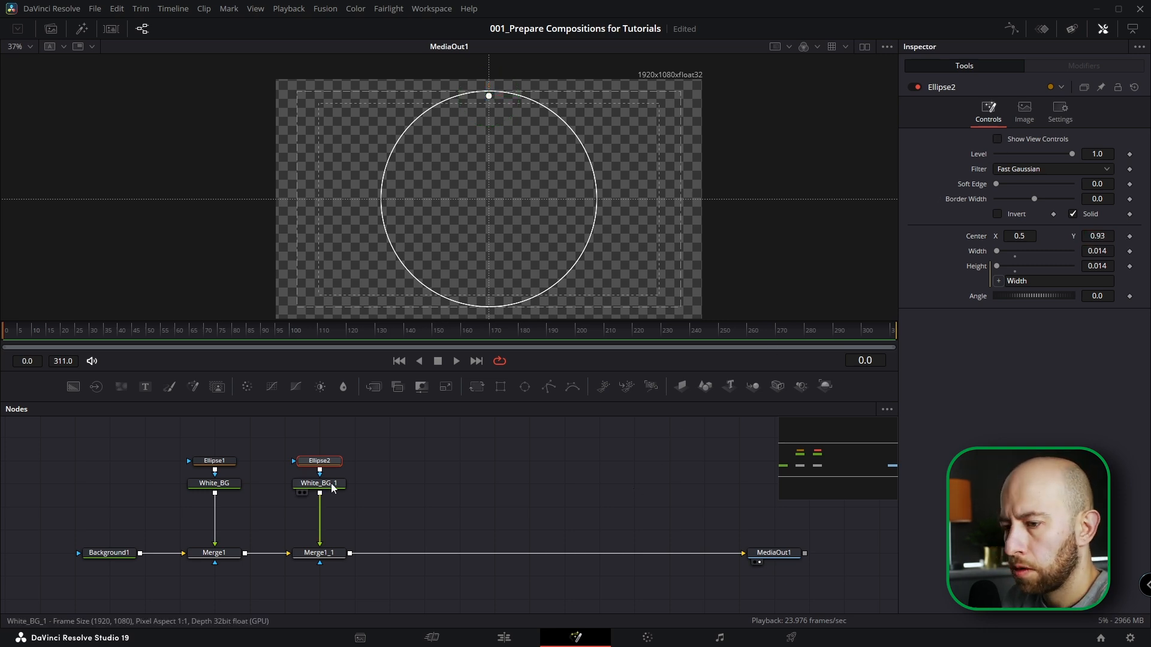
Add a Duplicate tool after White_BG_1 repeating the dot as 12 hour marks
{"action": "left_click", "coordinate": [319, 483]}
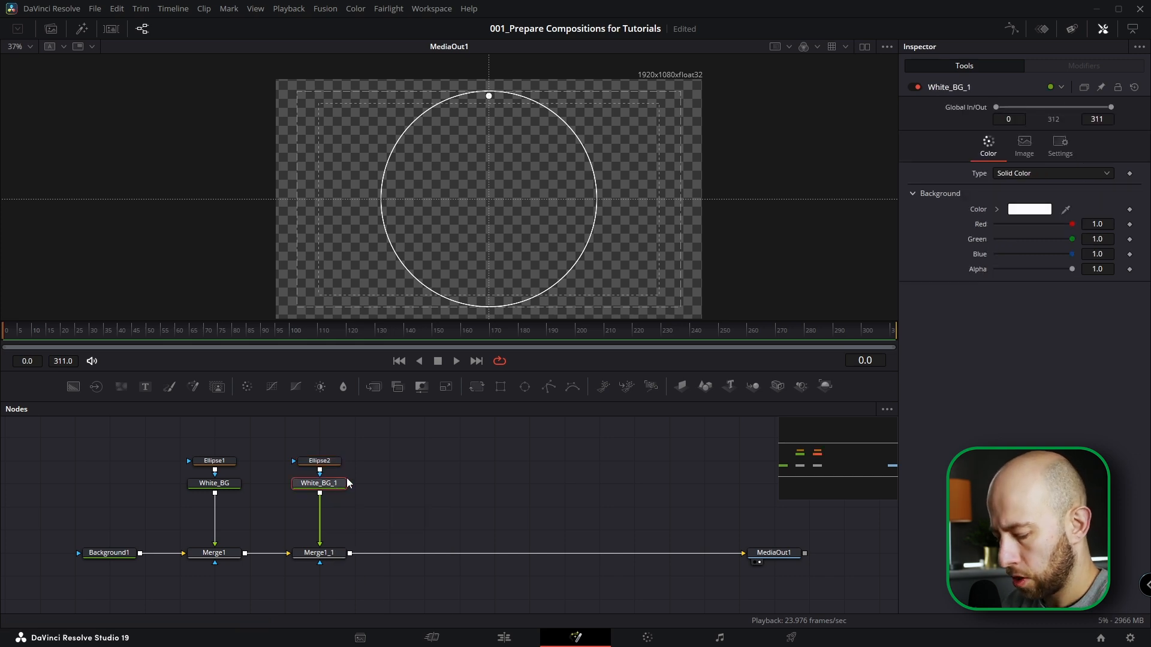
{"action": "key", "text": "Shift+Space"}
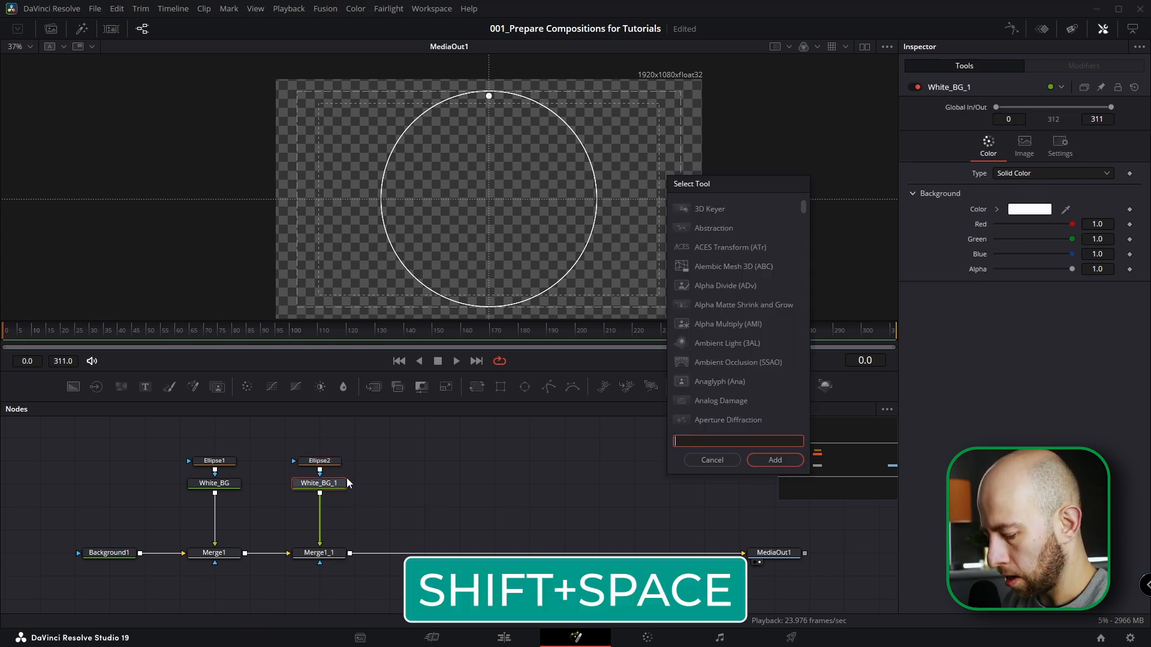
{"action": "type", "text": "duplicat"}
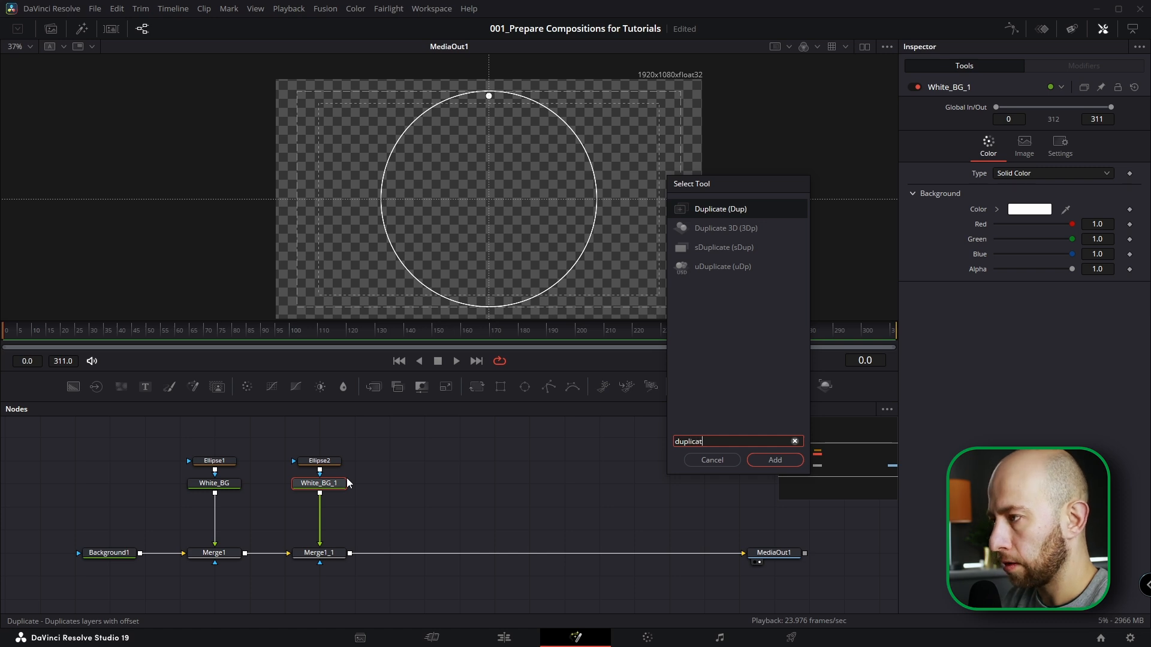
{"action": "left_click", "coordinate": [775, 460]}
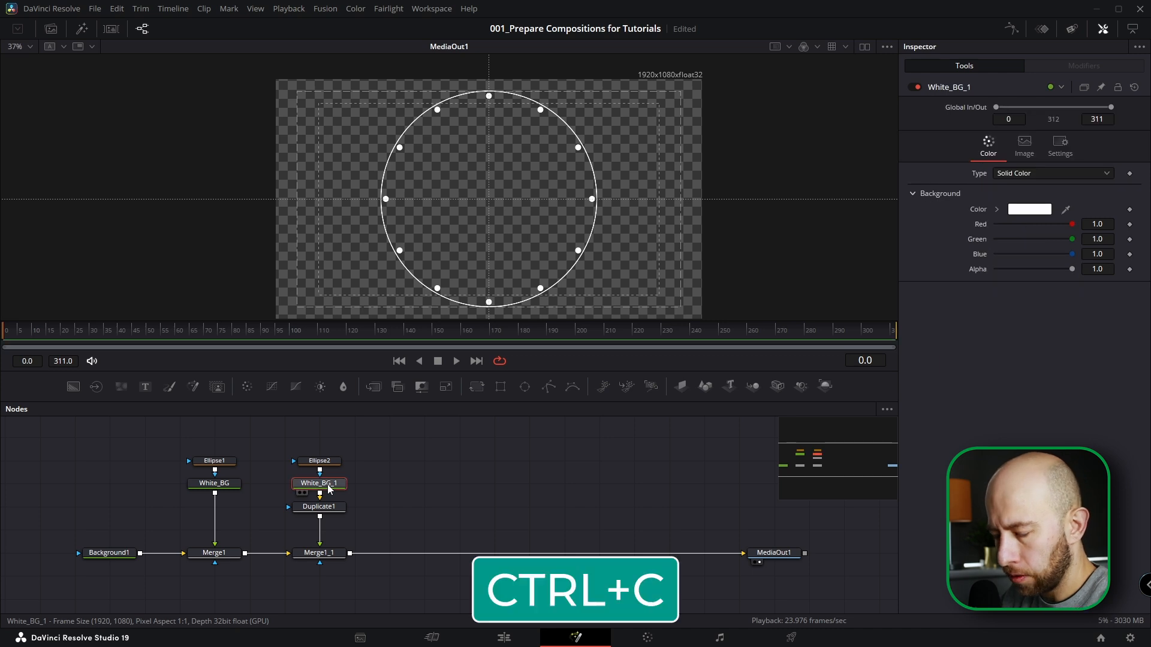
Paste another copy of the dot's White_BG_1 and merge it into the composite
{"action": "key", "text": "ctrl+v"}
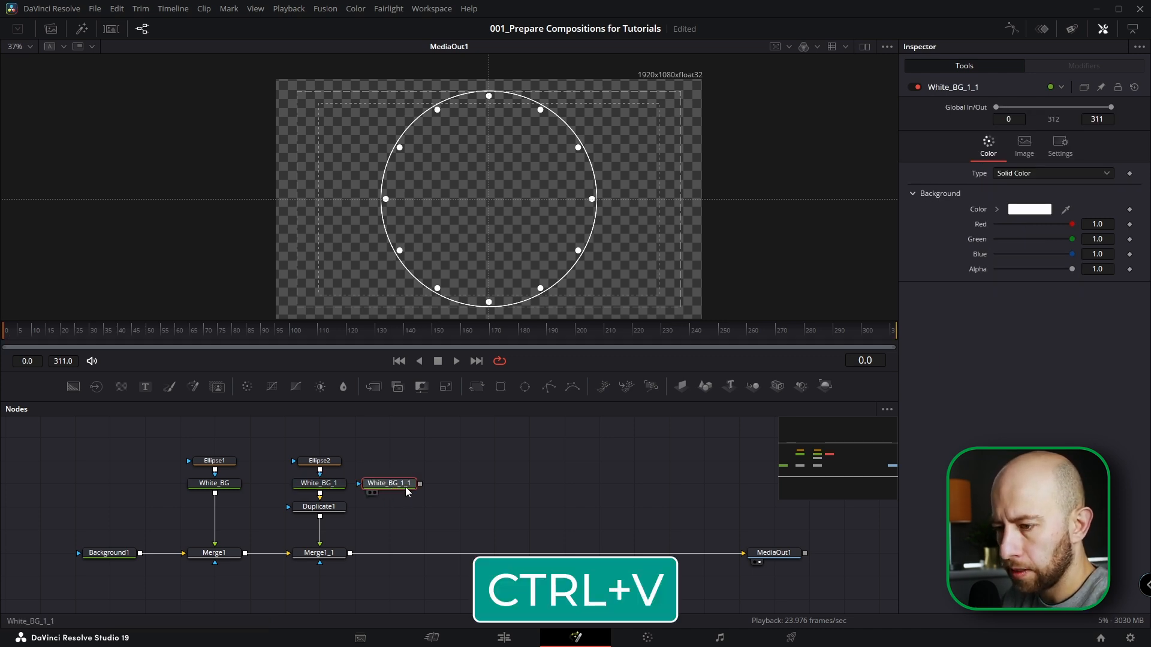
{"action": "key", "text": "ctrl+v"}
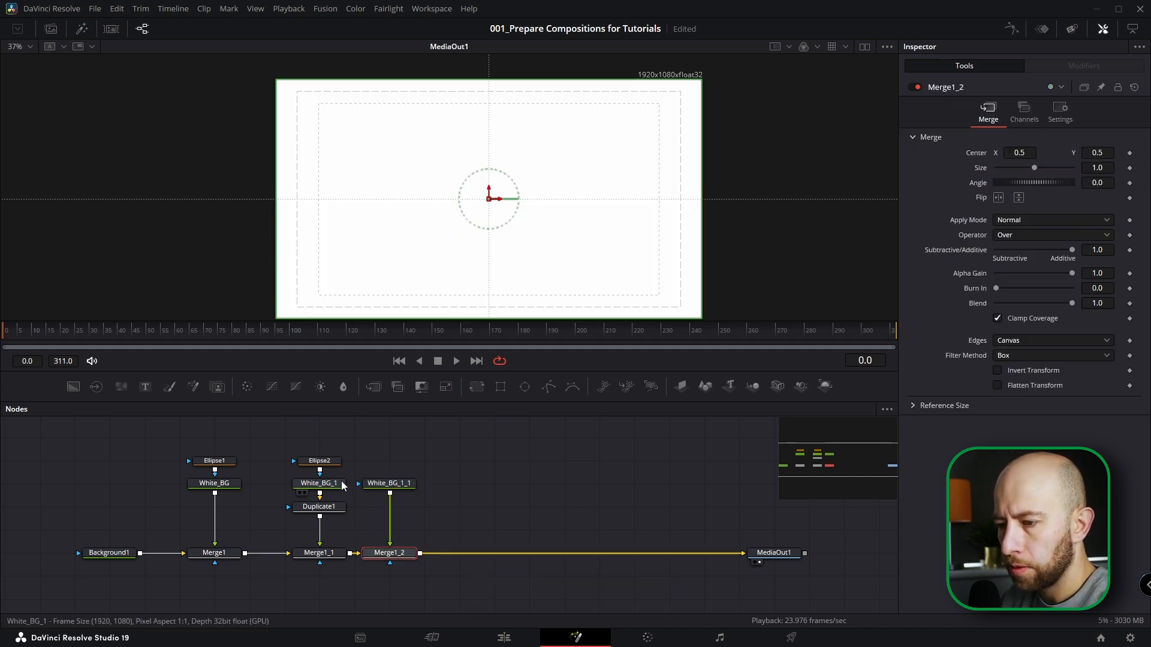
{"action": "left_click", "coordinate": [388, 483]}
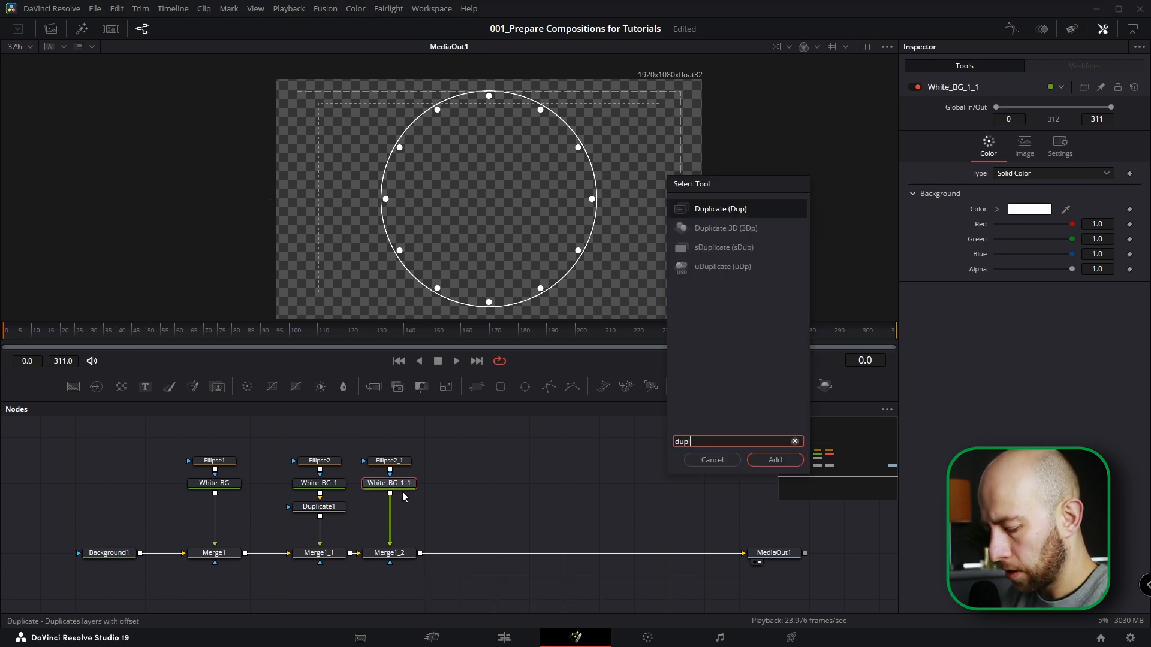
Add Duplicate2 with 60 copies and adjust its Angle to spread the minute marks
{"action": "left_click", "coordinate": [774, 460]}
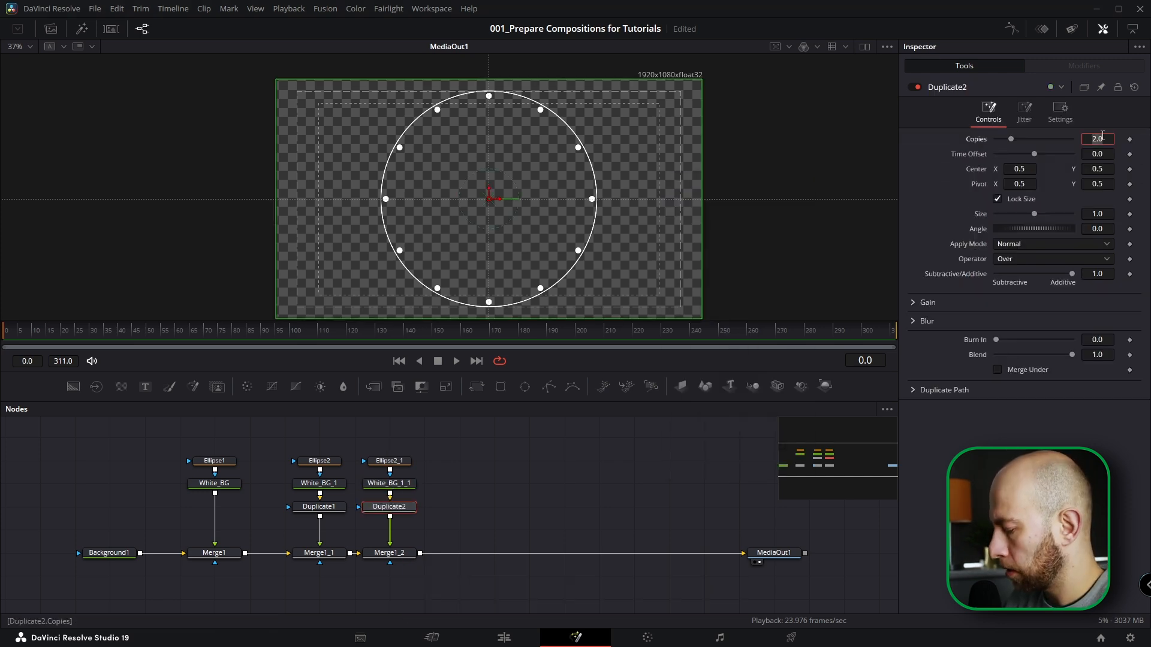
{"action": "type", "text": "60.0"}
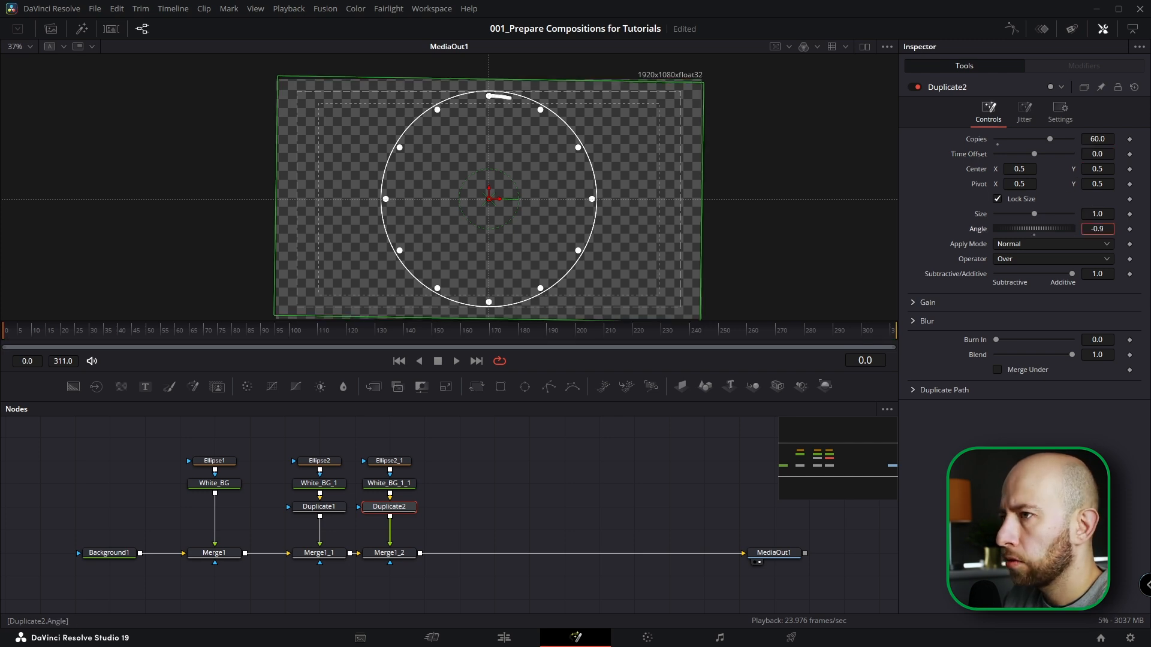
{"action": "left_click", "coordinate": [388, 460]}
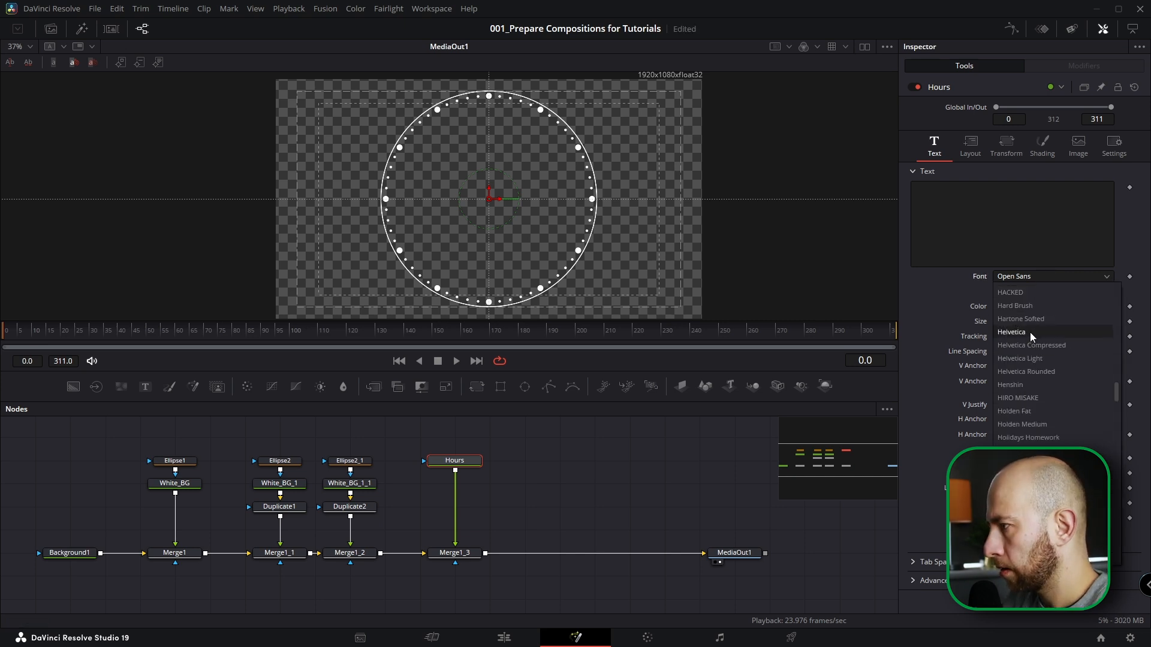
Set the Hours text to Helvetica Bold numerals 1–12, enable Character Level Styling and select the 12
{"action": "left_click", "coordinate": [1012, 331]}
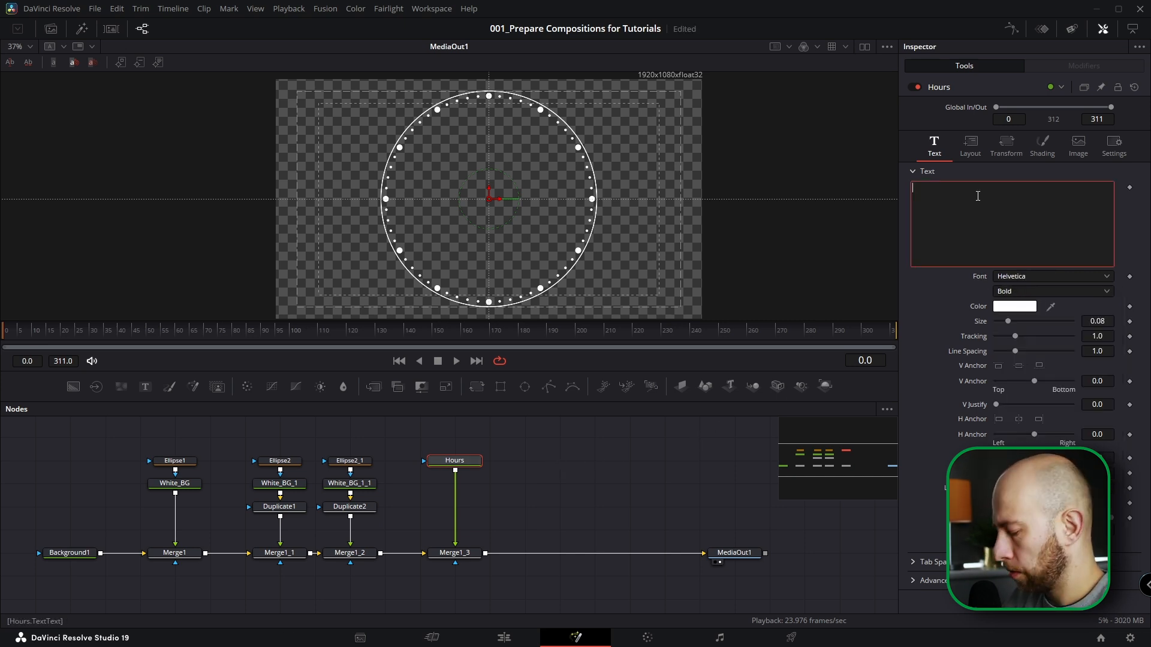
{"action": "type", "text": "1 2 3 4 5 6 7 8 9 10 11 12"}
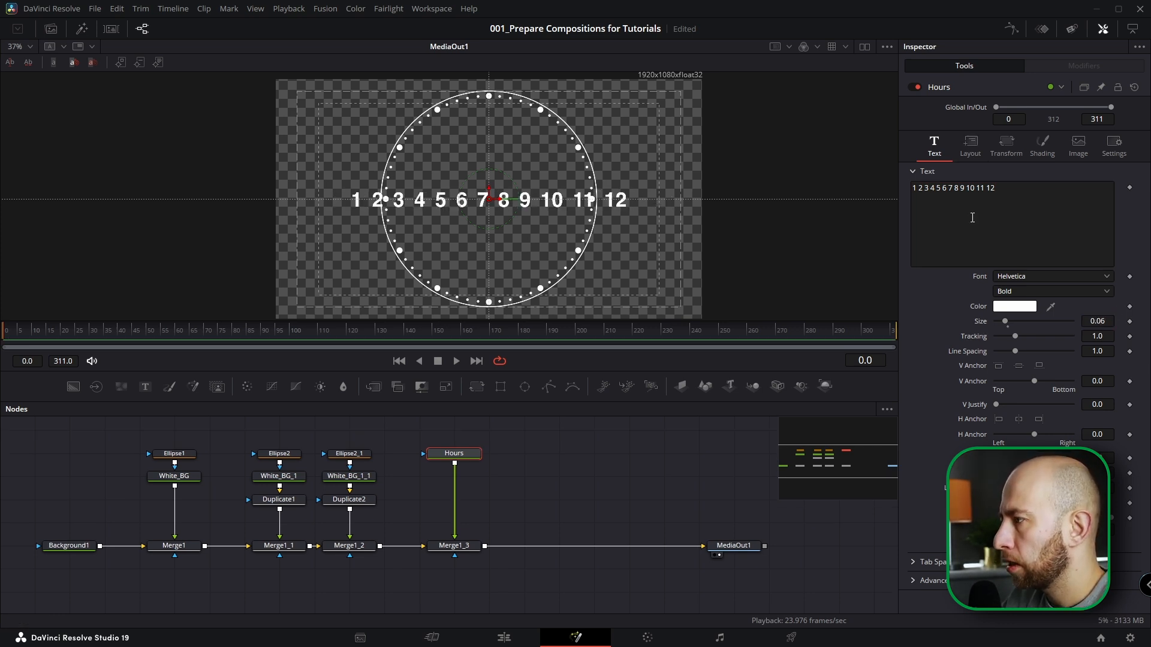
{"action": "right_click", "coordinate": [972, 217]}
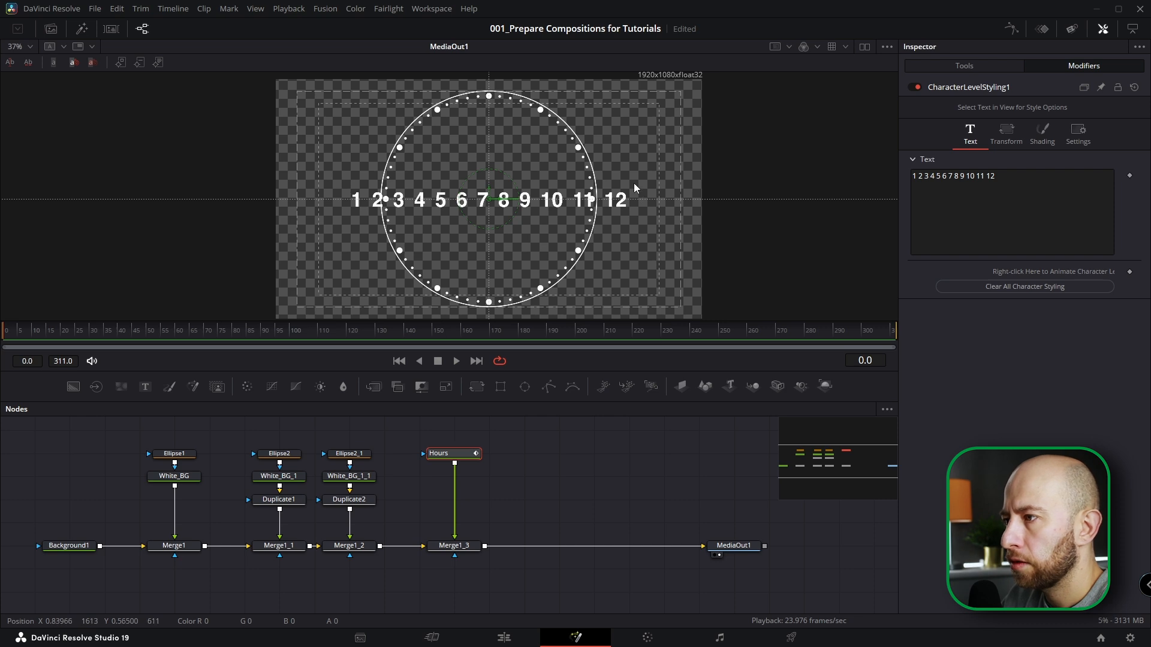
{"action": "left_click", "coordinate": [618, 200]}
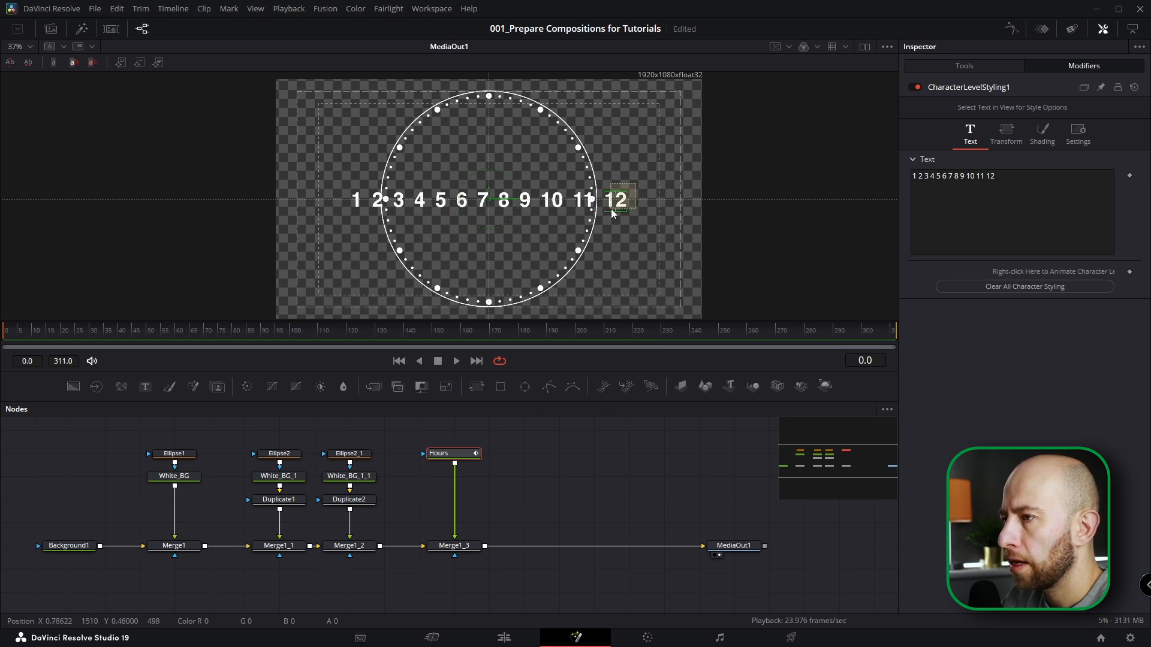
{"action": "left_click", "coordinate": [1006, 128]}
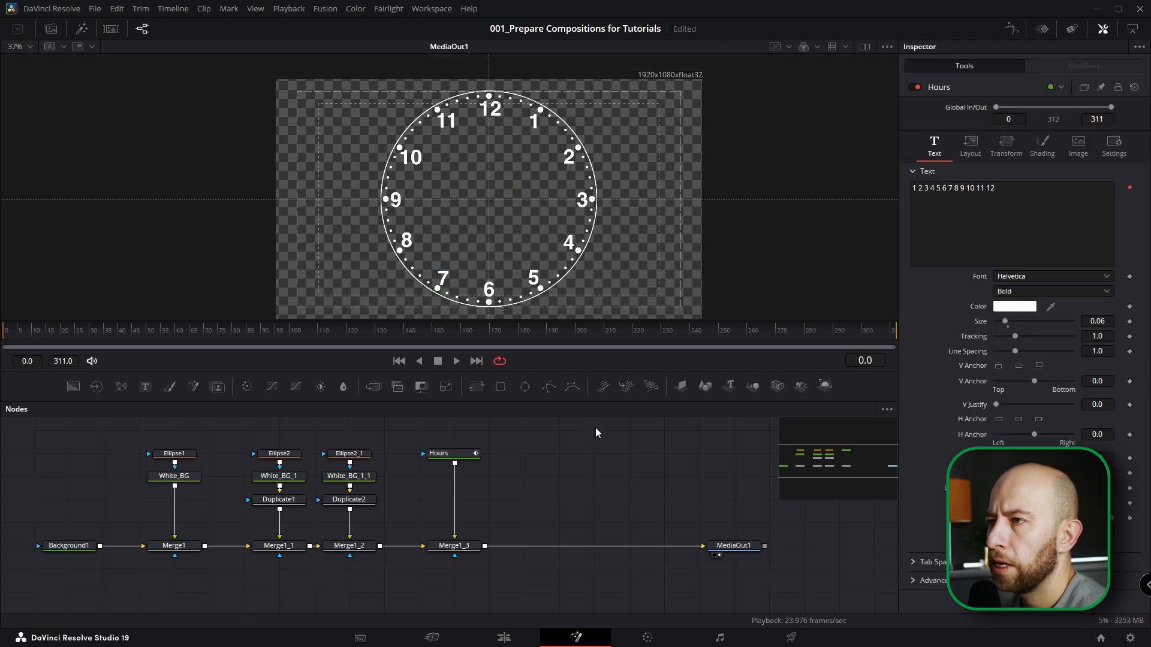
{"action": "left_click", "coordinate": [503, 638]}
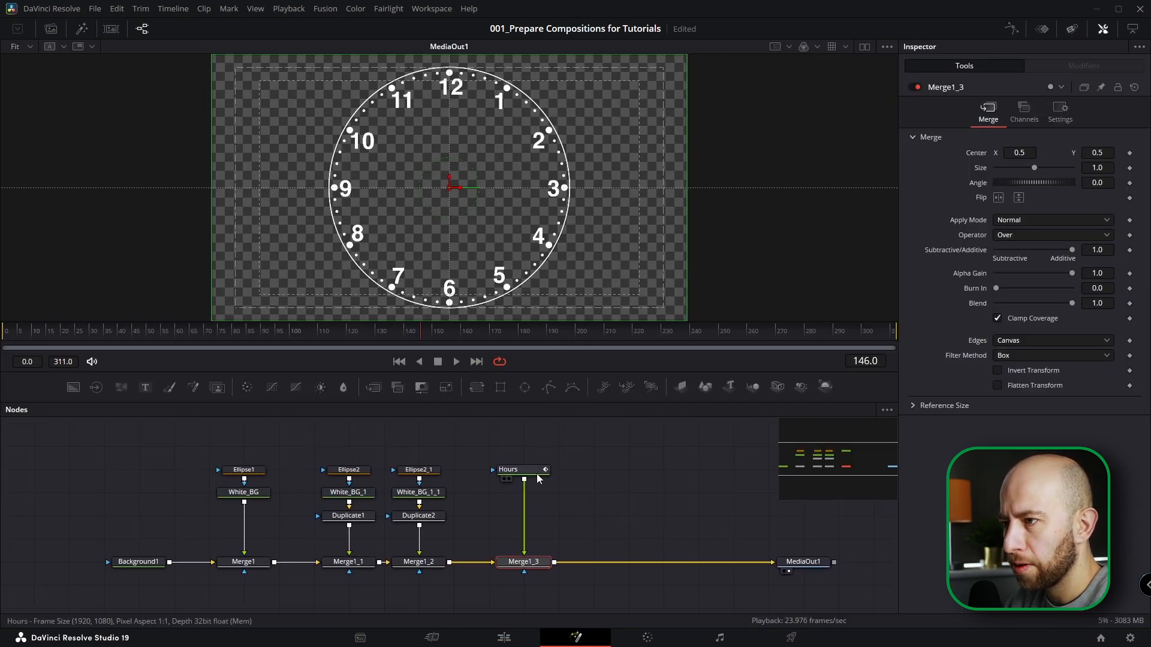
{"action": "left_click", "coordinate": [521, 470]}
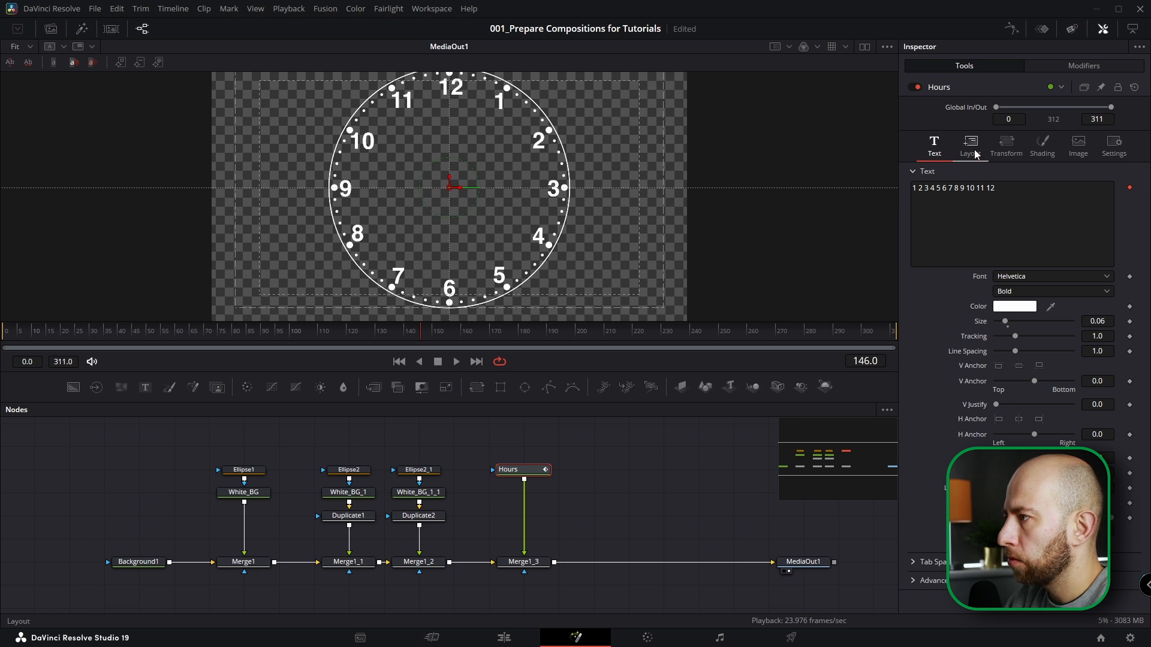
{"action": "left_click", "coordinate": [970, 143]}
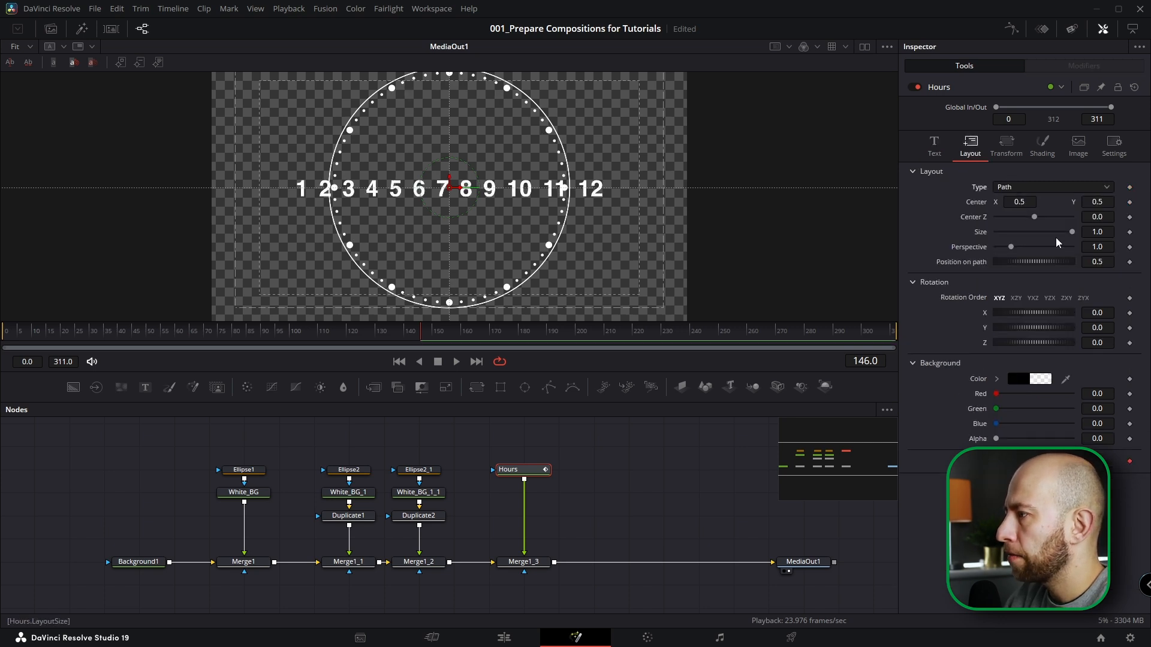
{"action": "left_click", "coordinate": [1052, 186]}
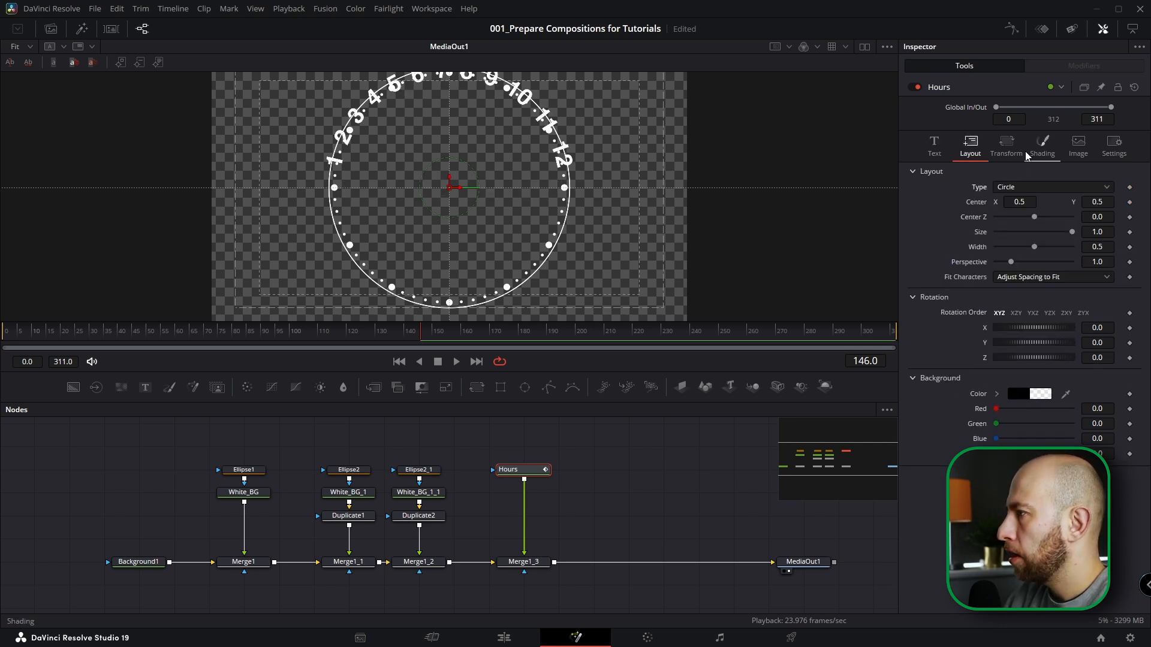
{"action": "left_click", "coordinate": [1006, 144]}
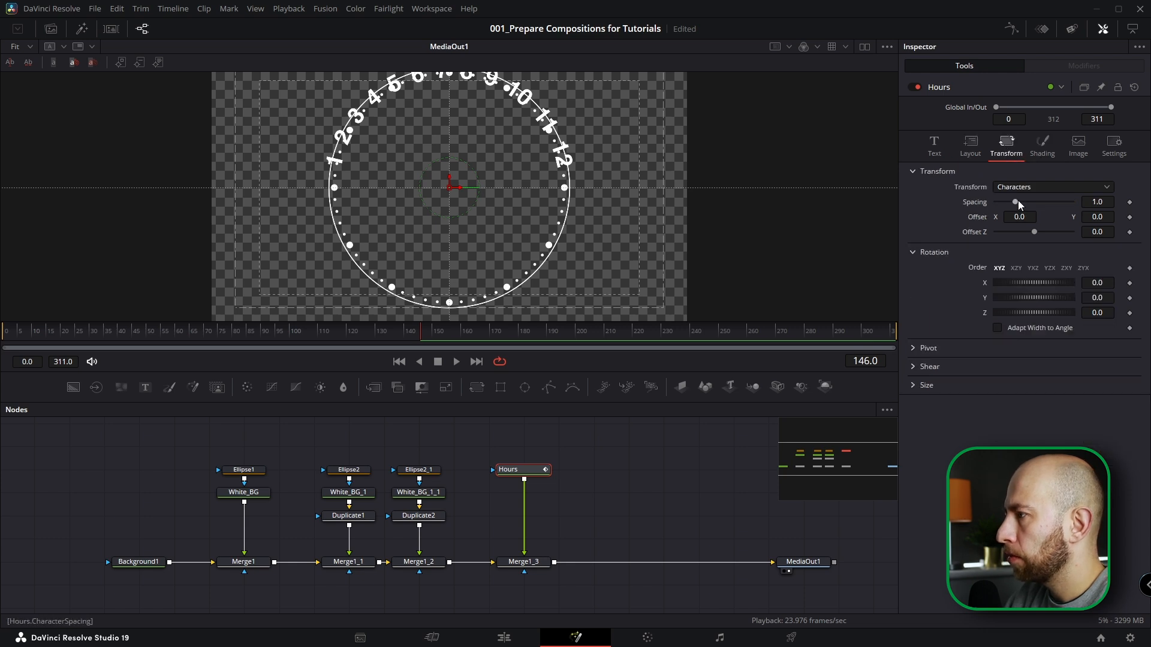
{"action": "left_click_drag", "start_coordinate": [1019, 201], "coordinate": [1015, 202]}
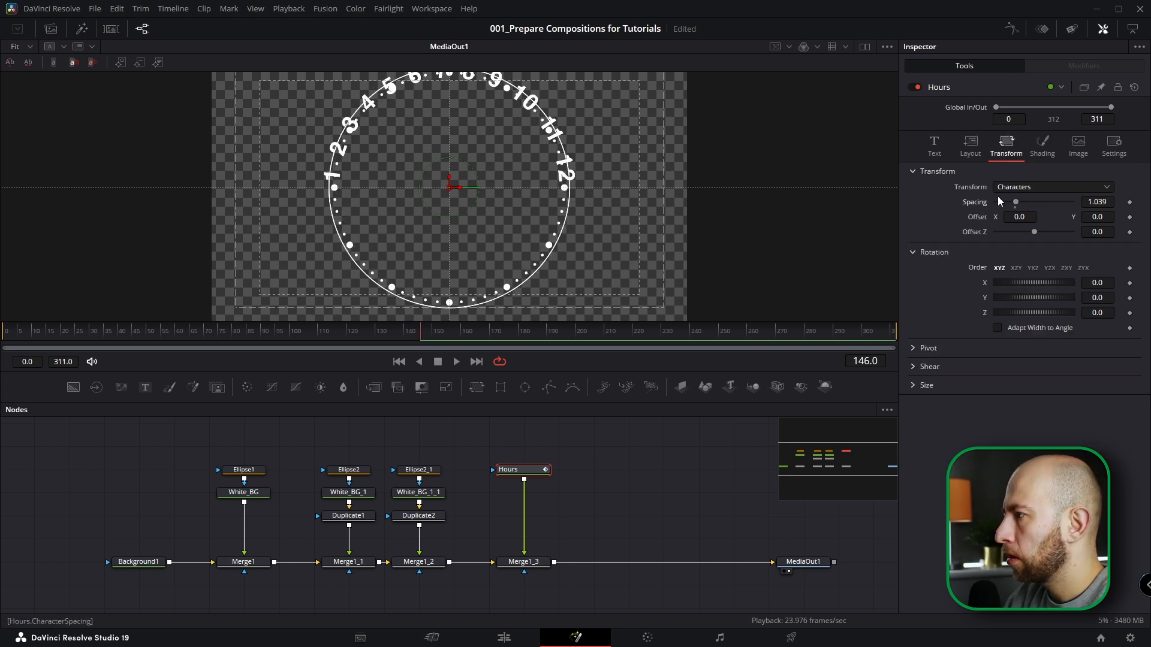
{"action": "left_click", "coordinate": [1053, 186]}
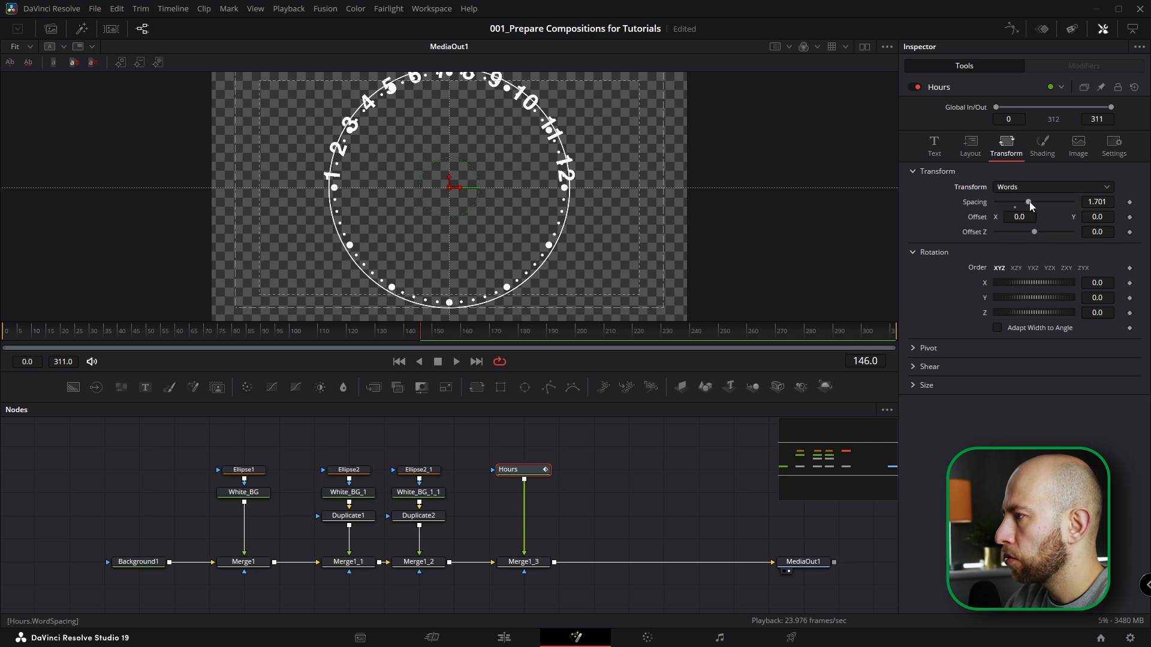
{"action": "left_click", "coordinate": [1053, 186]}
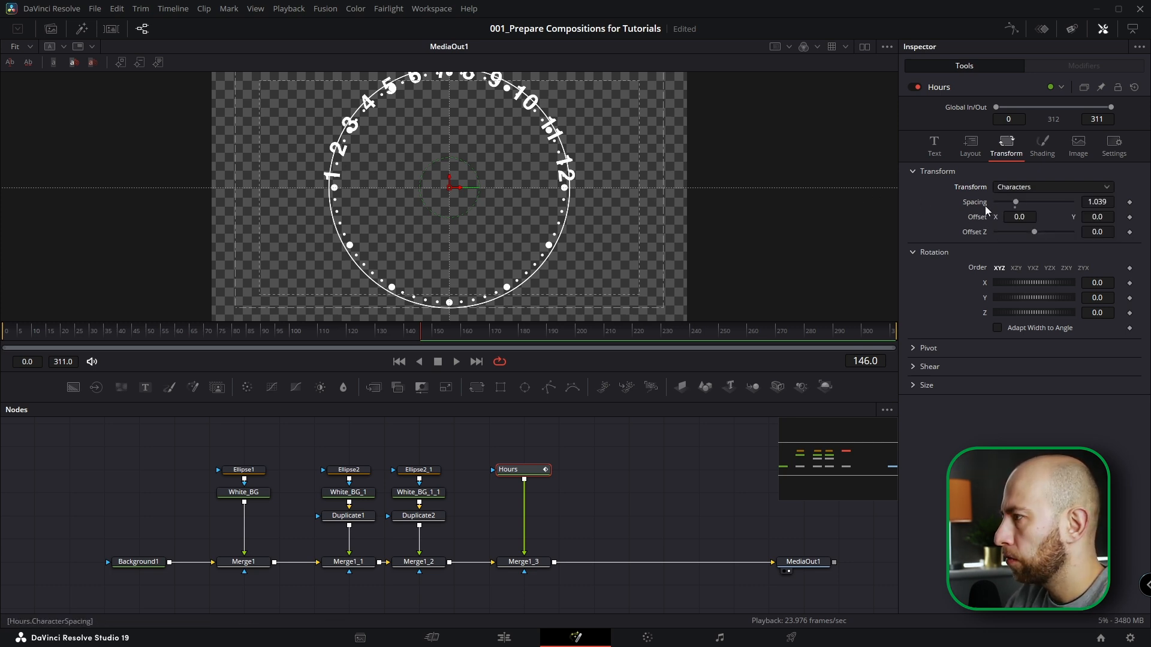
{"action": "left_click", "coordinate": [1053, 185]}
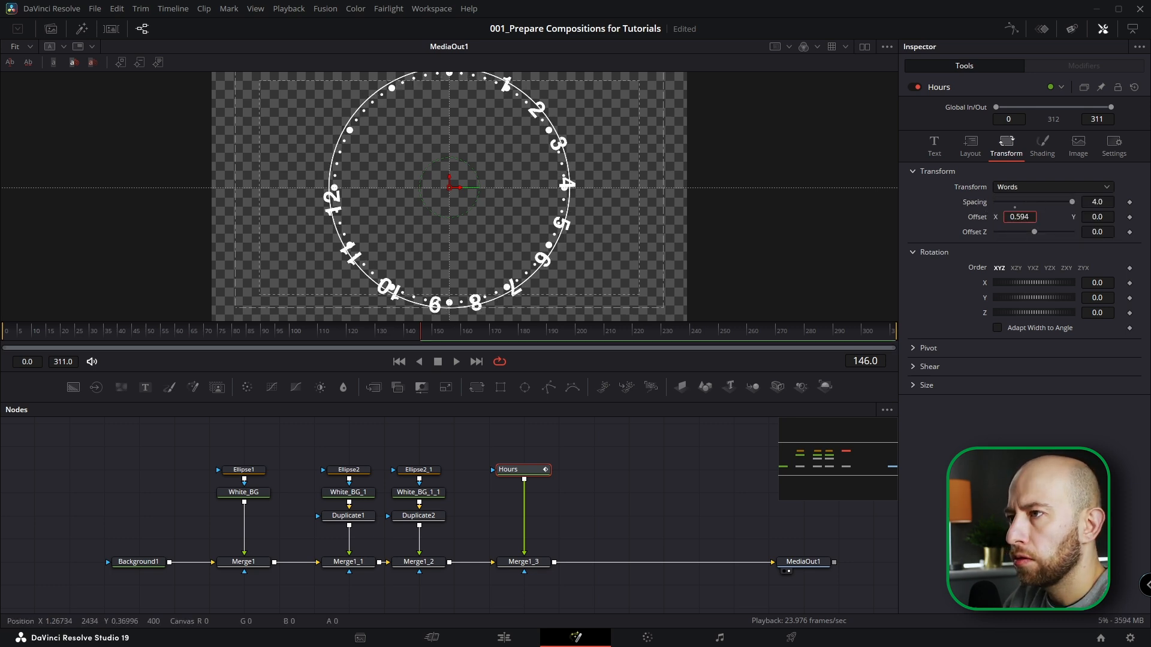
{"action": "left_click_drag", "start_coordinate": [1013, 231], "coordinate": [1041, 232]}
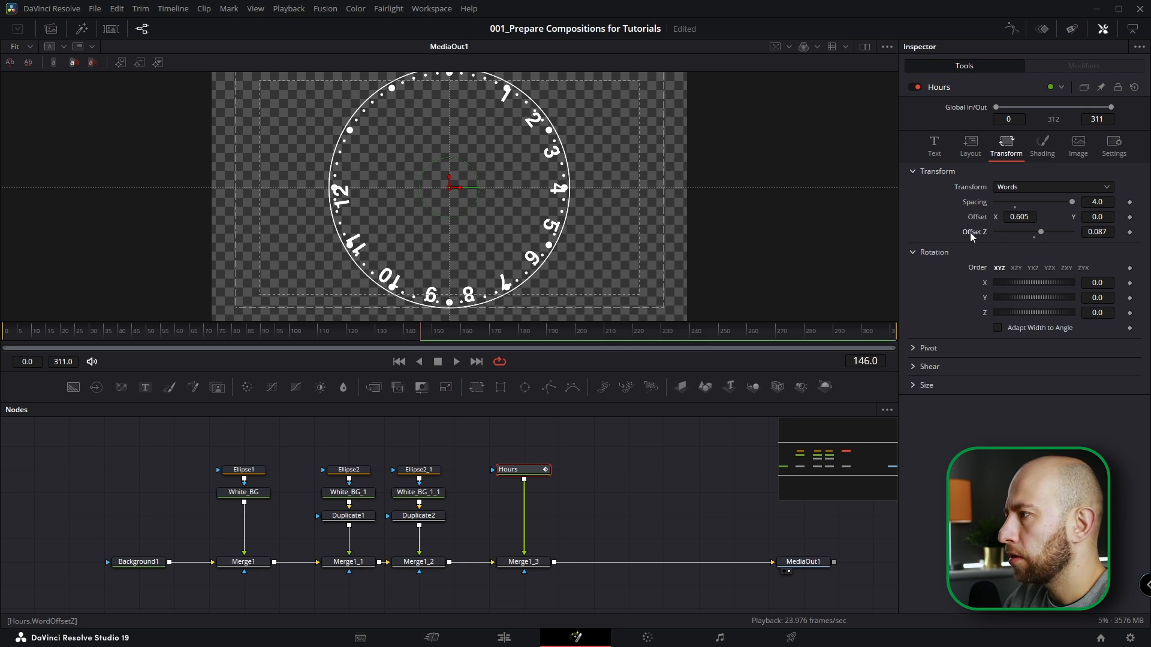
{"action": "left_click_drag", "start_coordinate": [1031, 202], "coordinate": [1075, 201]}
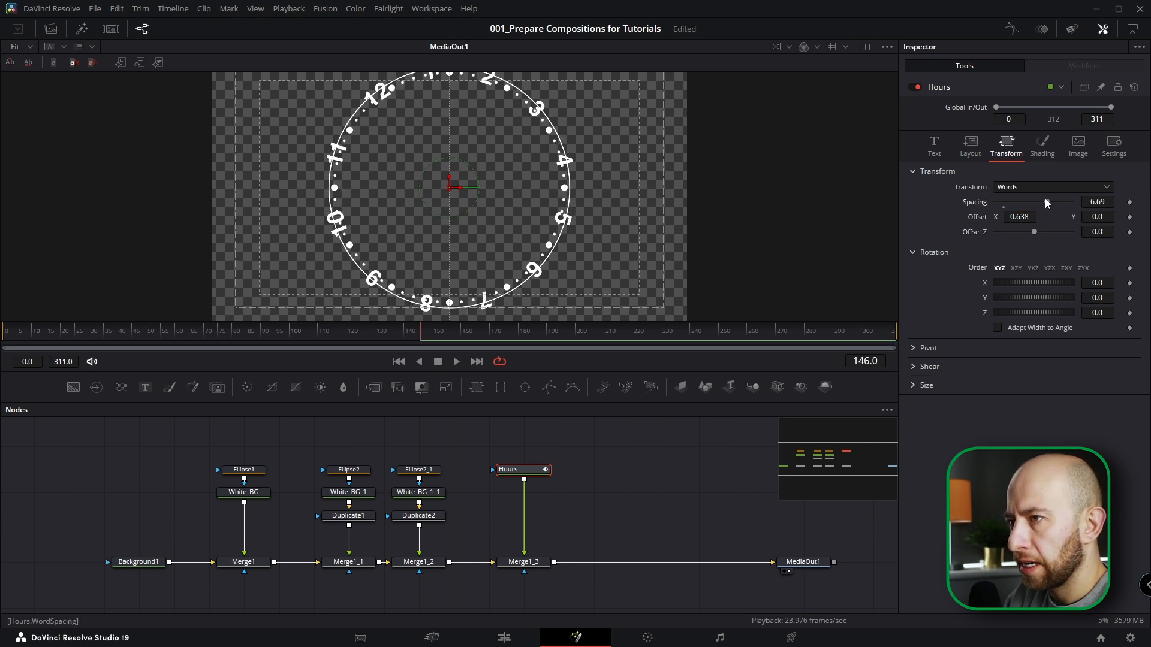
{"action": "left_click_drag", "start_coordinate": [1045, 202], "coordinate": [1037, 201]}
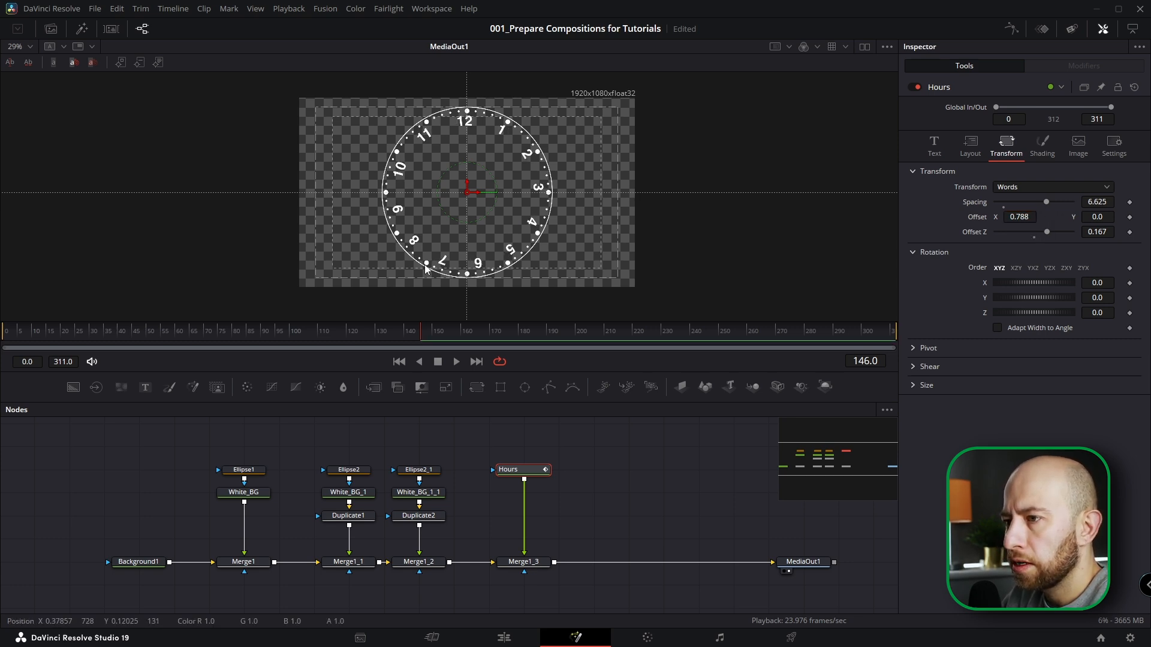
{"action": "left_click", "coordinate": [1019, 217]}
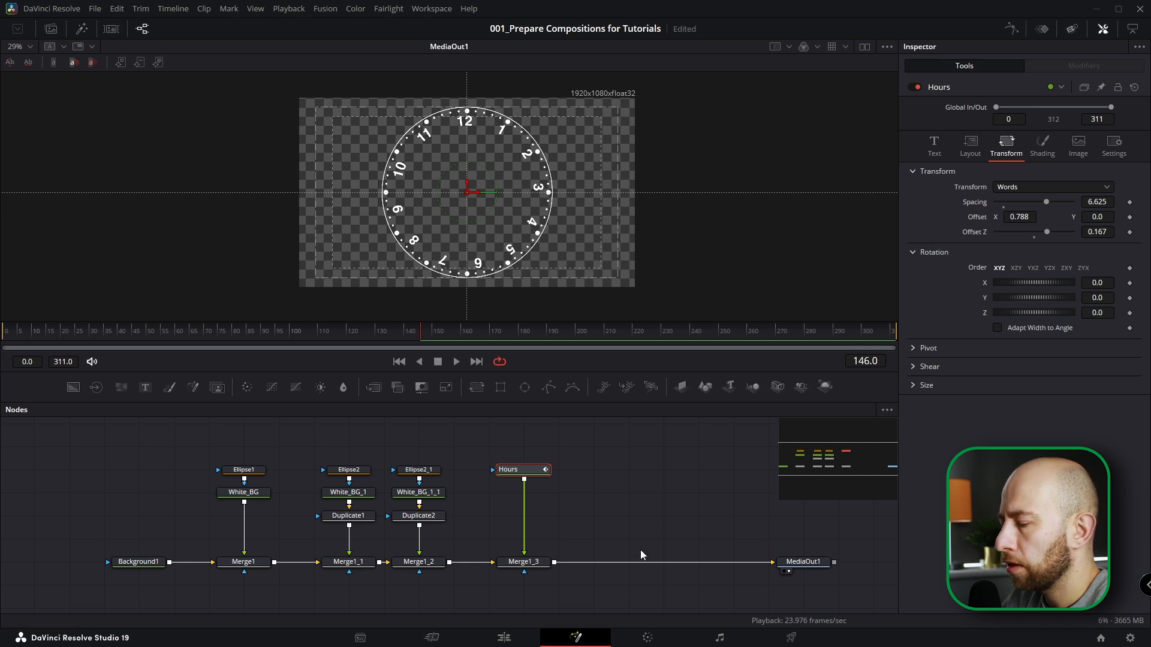
{"action": "mouse_move", "coordinate": [680, 477]}
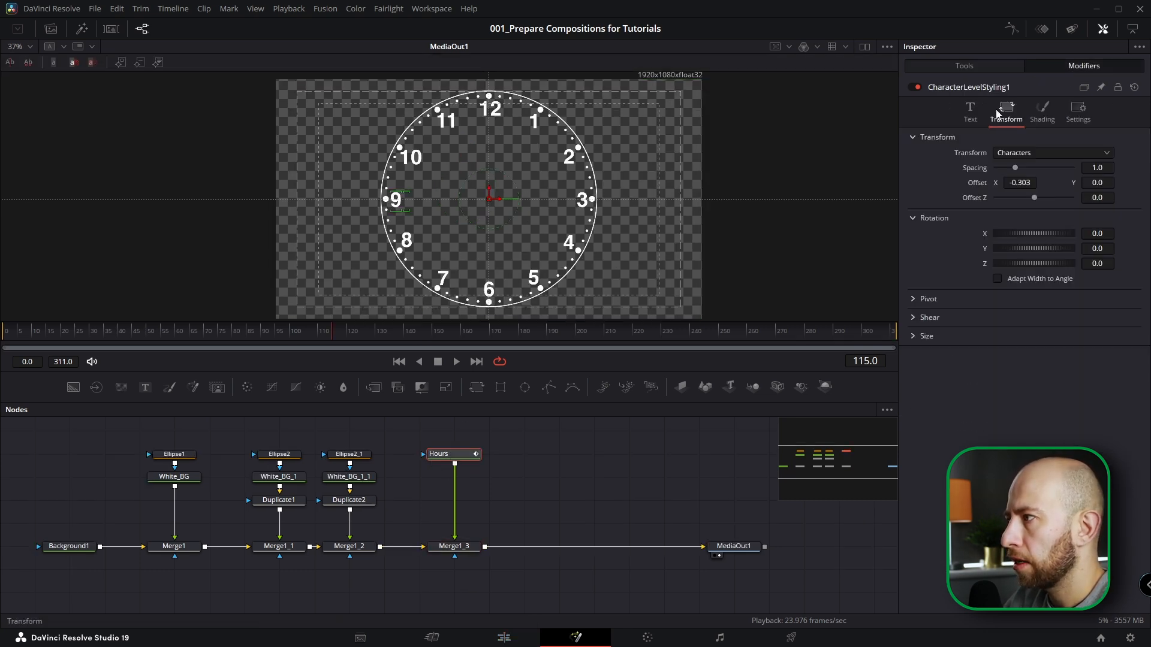
{"action": "left_click", "coordinate": [453, 454]}
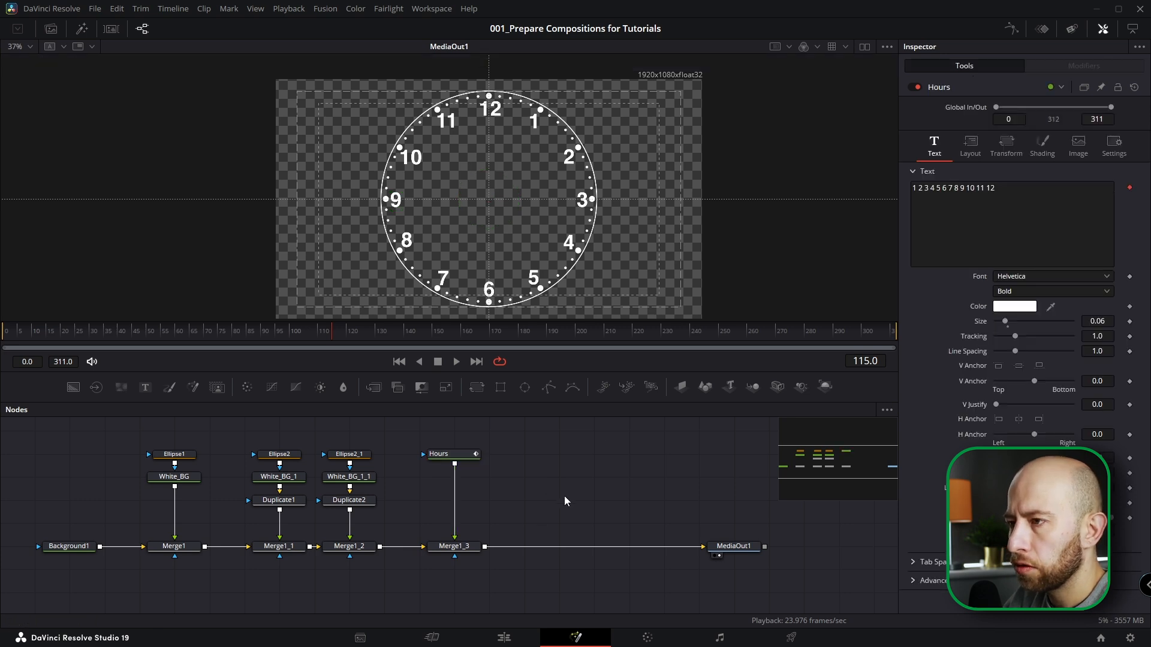
{"action": "left_click", "coordinate": [733, 546]}
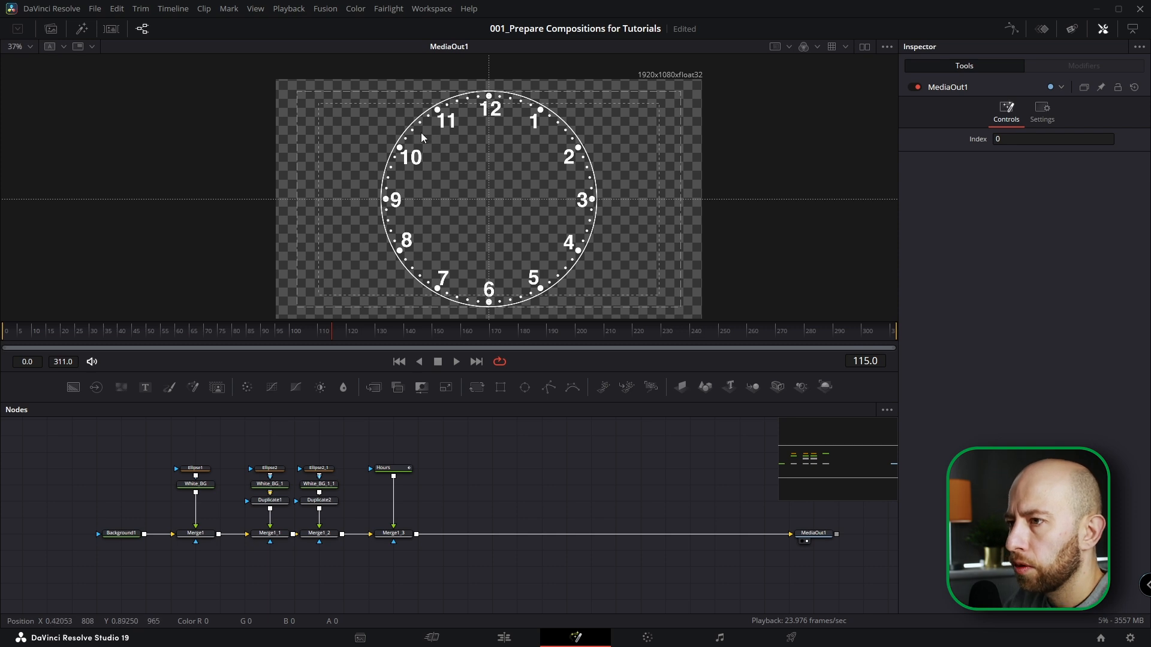
Copy-paste the Ellipse/White_BG circle nodes to make a small centre hub
{"action": "left_click", "coordinate": [195, 474]}
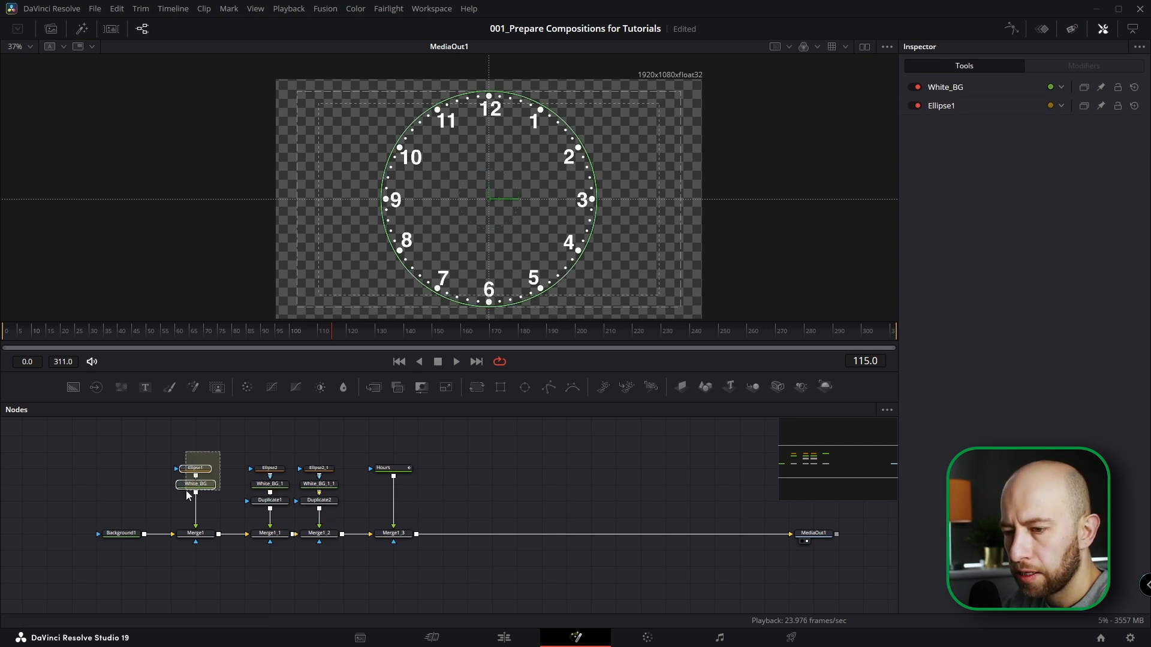
{"action": "key", "text": "ctrl+c"}
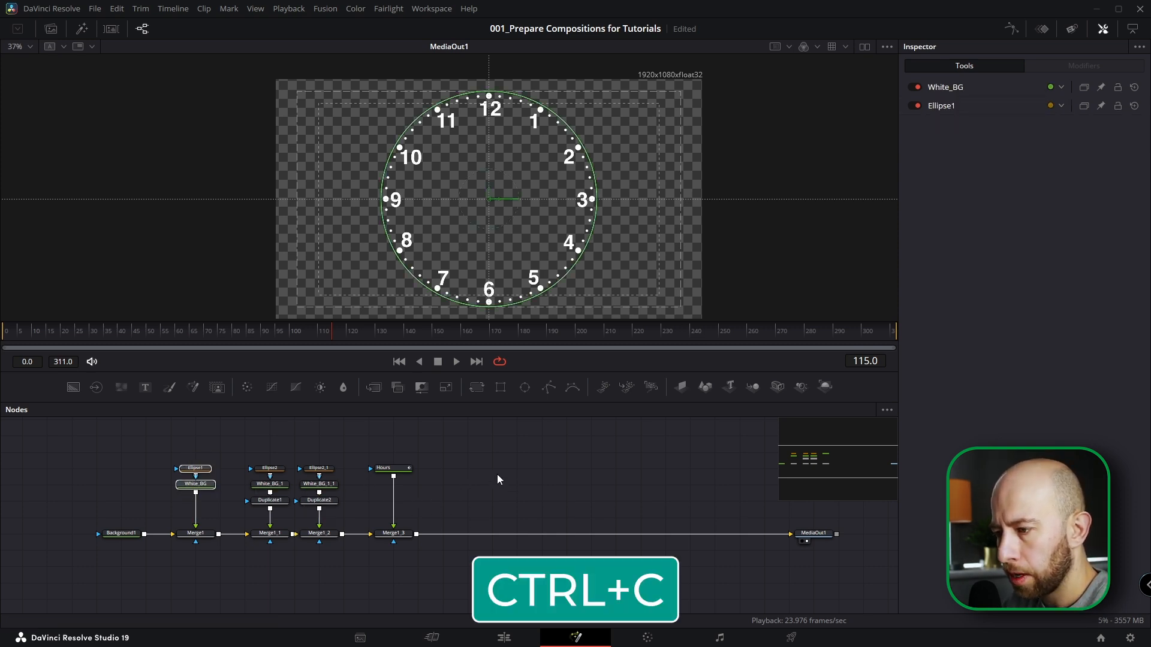
{"action": "key", "text": "ctrl+v"}
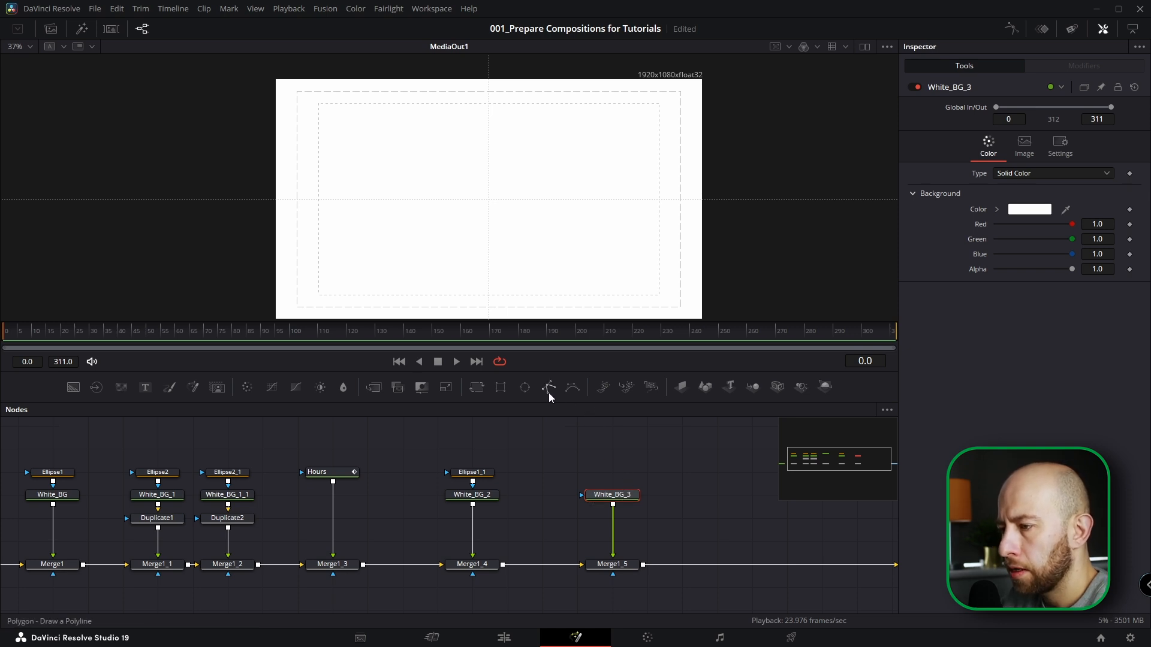
Mask White_BG_3 with a non-solid Polygon line drawn from the centre up to 12 as the hour hand
{"action": "left_click", "coordinate": [549, 387]}
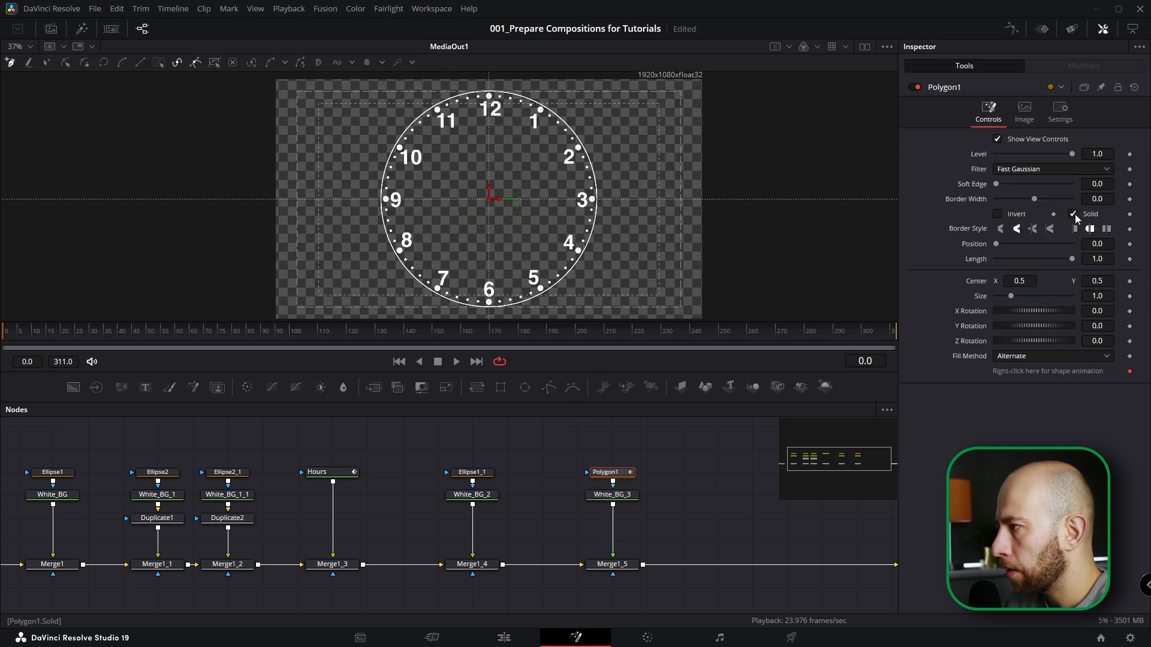
{"action": "left_click", "coordinate": [1090, 228]}
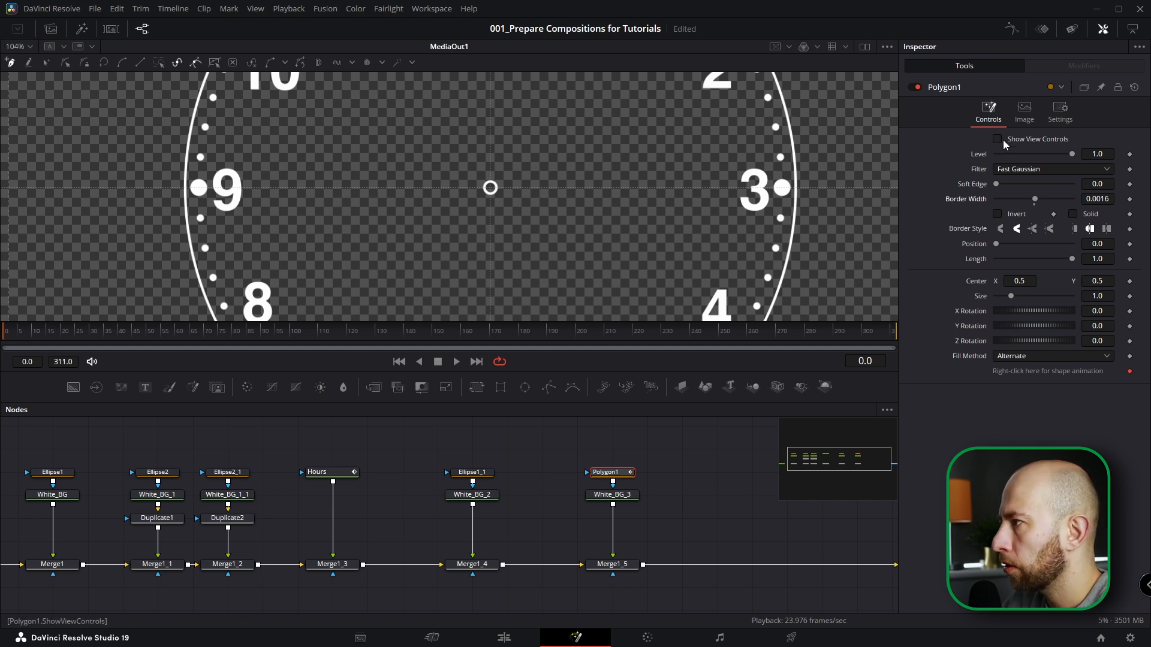
{"action": "left_click", "coordinate": [998, 139]}
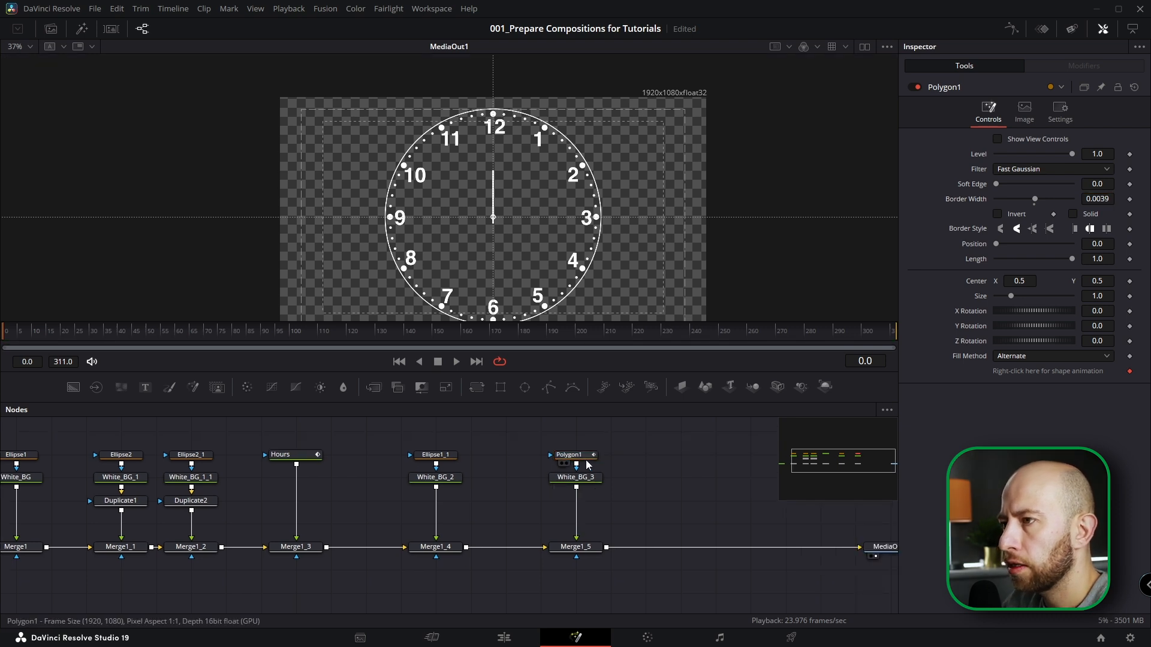
Duplicate the hour hand branch for the minute hand and rename the polygons Hand_hours and Hand_minutes
{"action": "key", "text": "ctrl+c"}
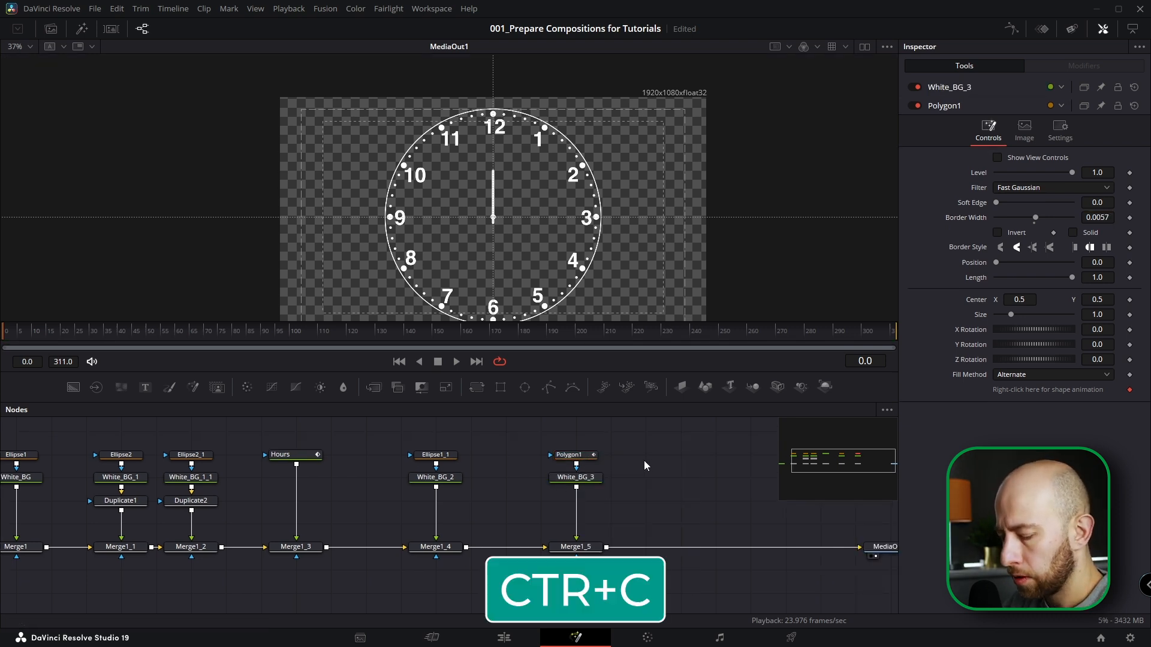
{"action": "key", "text": "ctrl+v"}
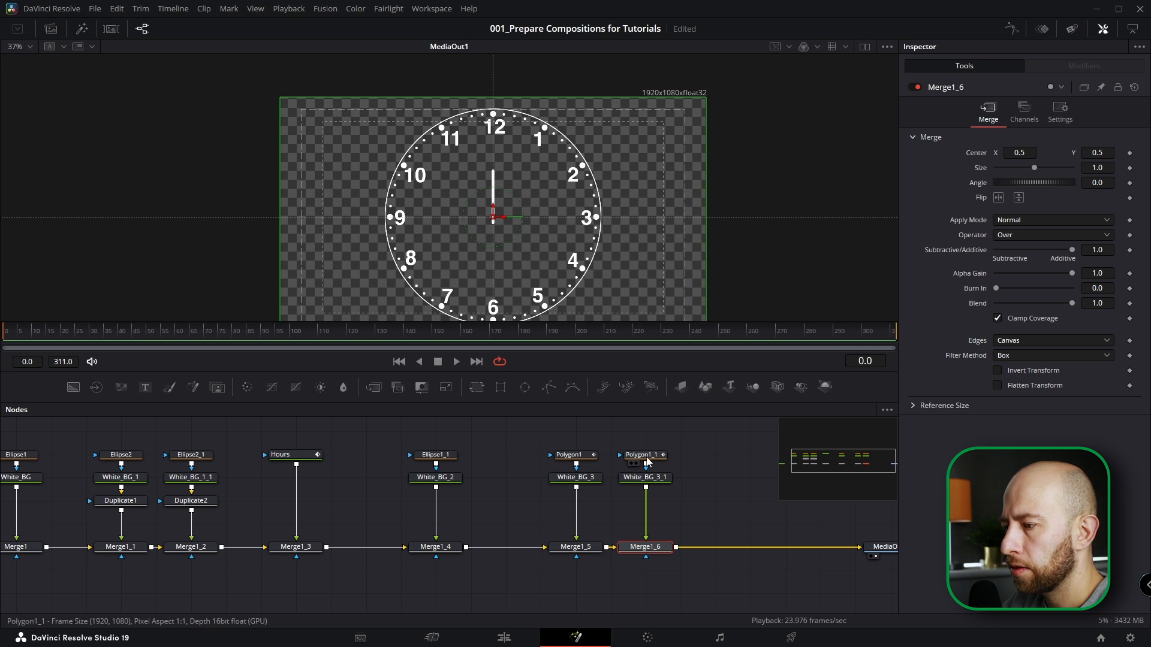
{"action": "left_click", "coordinate": [575, 455]}
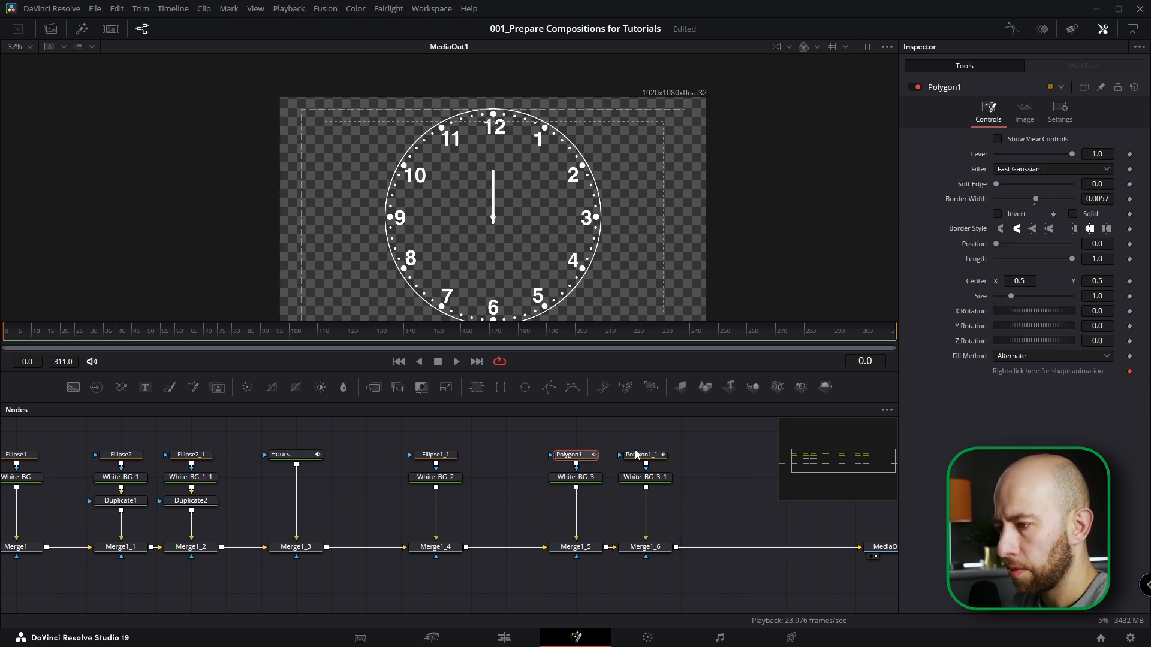
{"action": "key", "text": "F2"}
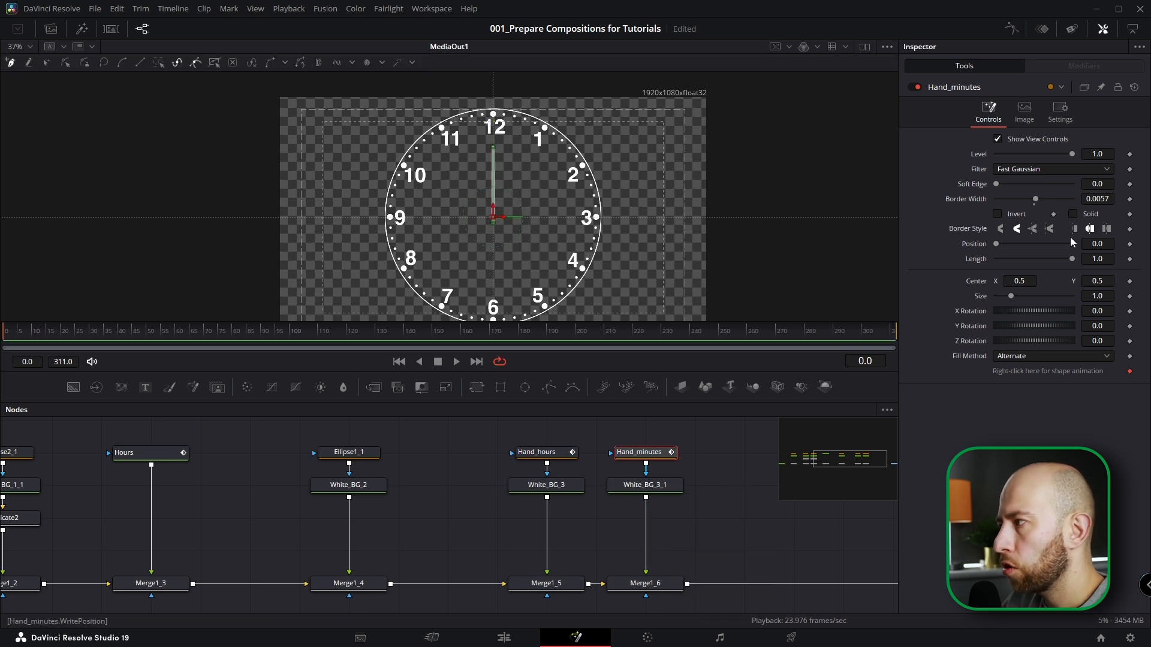
Set the minute hand's border thickness and recolour its White_BG_3_1 fill bright blue
{"action": "left_click", "coordinate": [1097, 199]}
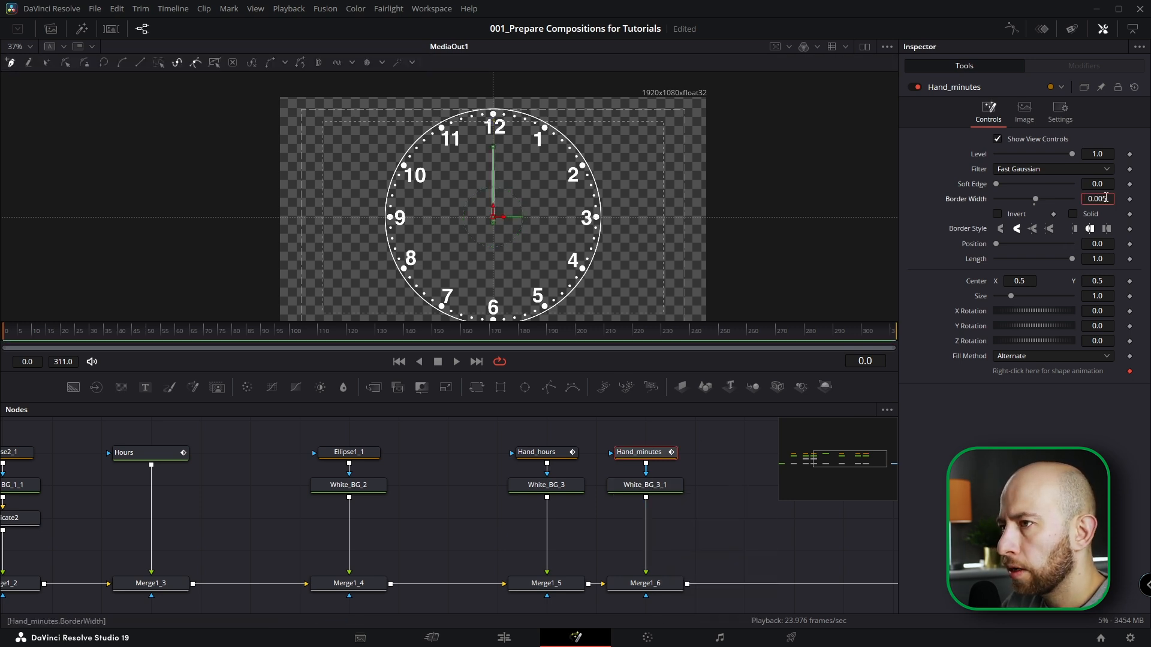
{"action": "left_click", "coordinate": [998, 139]}
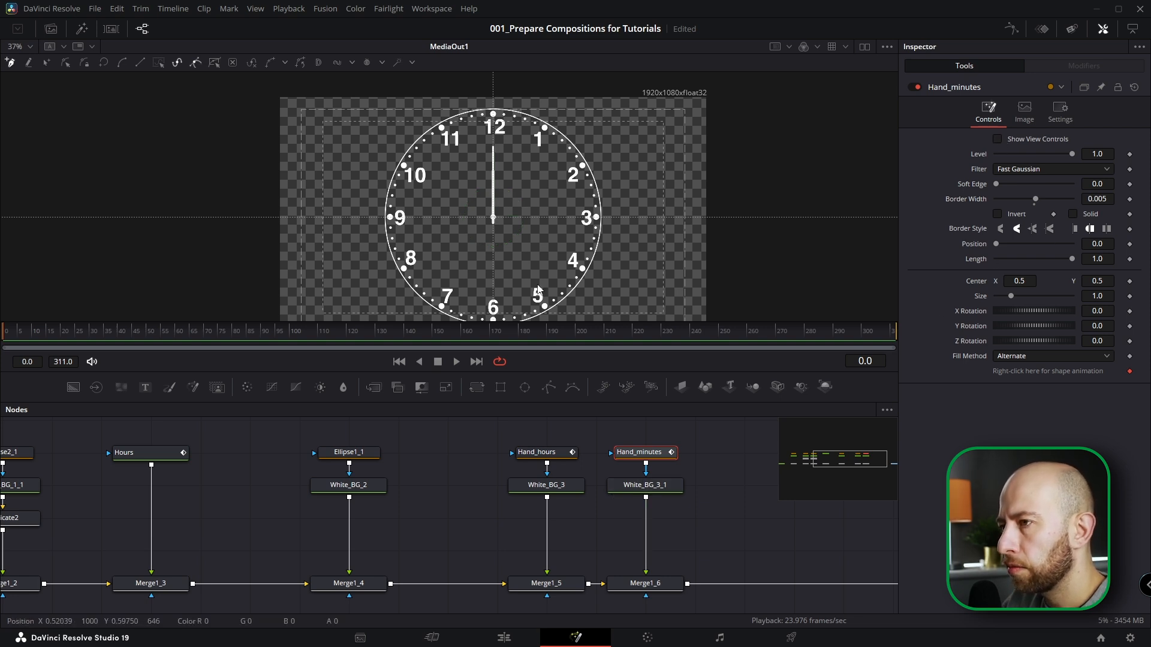
{"action": "left_click", "coordinate": [645, 484]}
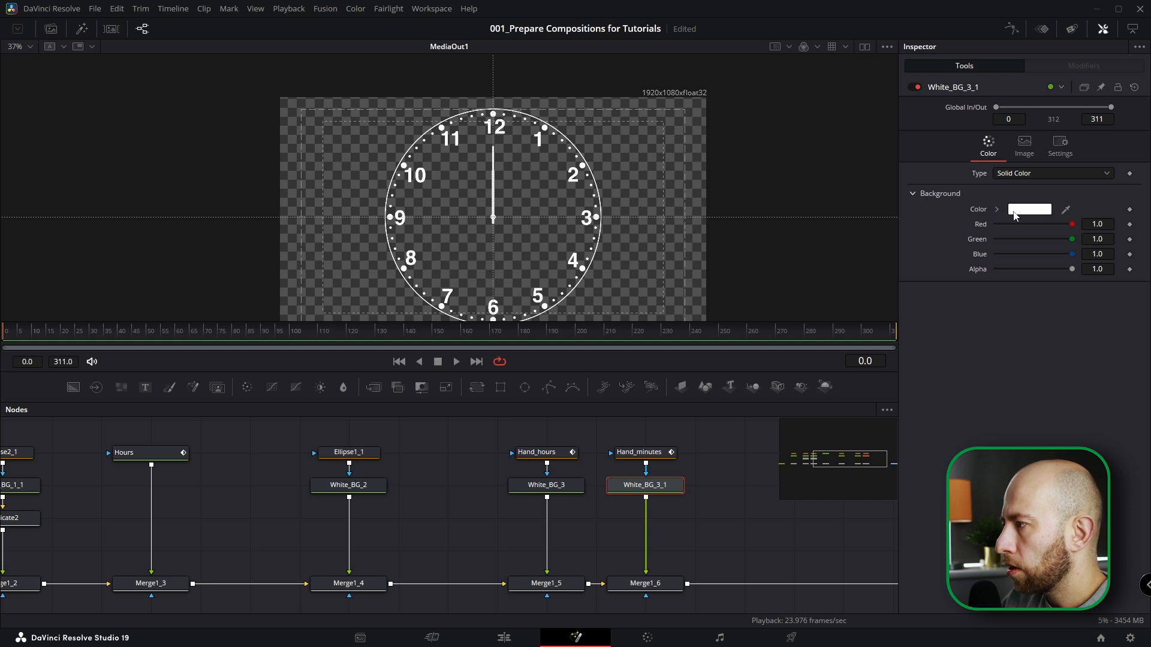
{"action": "left_click", "coordinate": [1028, 209]}
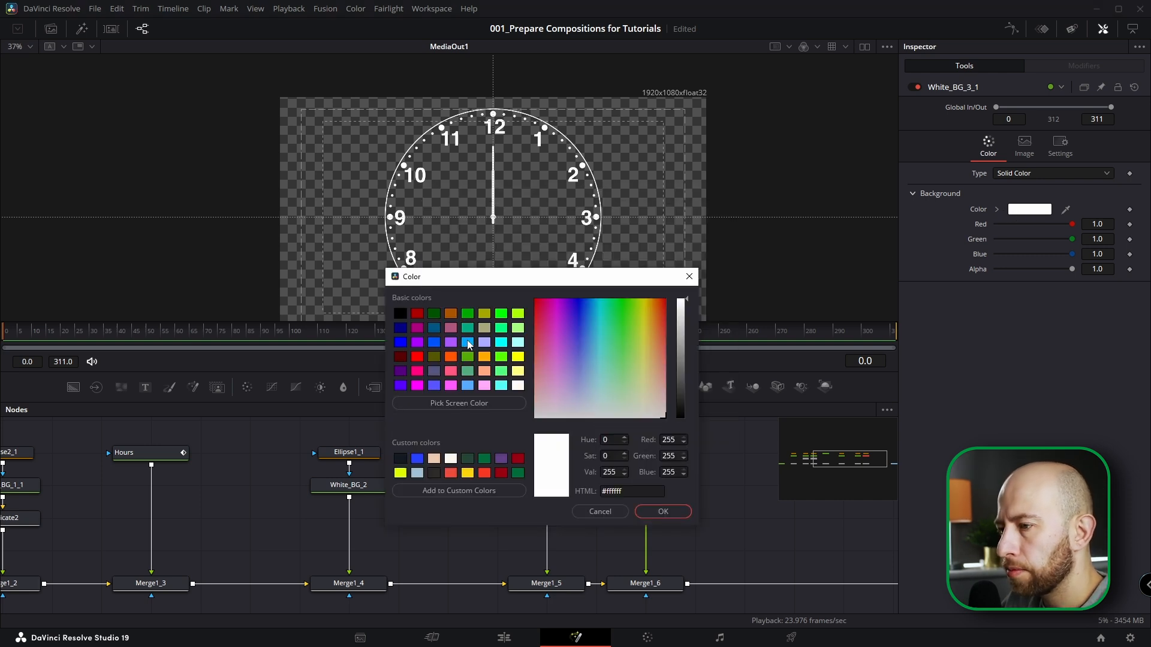
{"action": "left_click", "coordinate": [592, 302]}
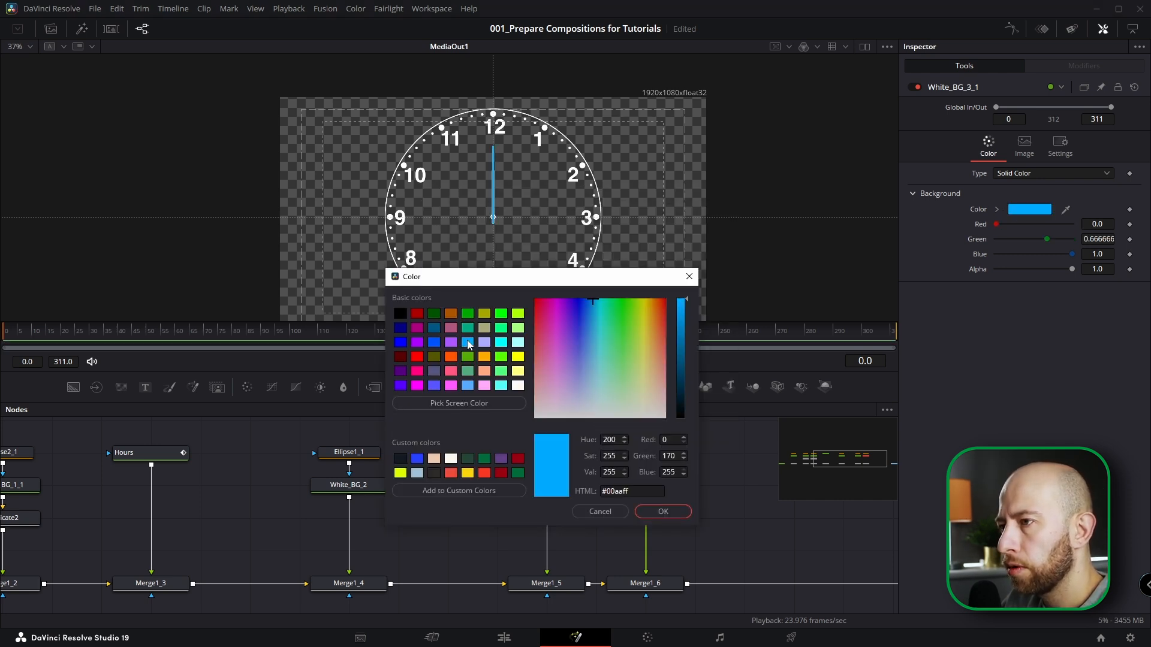
{"action": "left_click", "coordinate": [663, 511]}
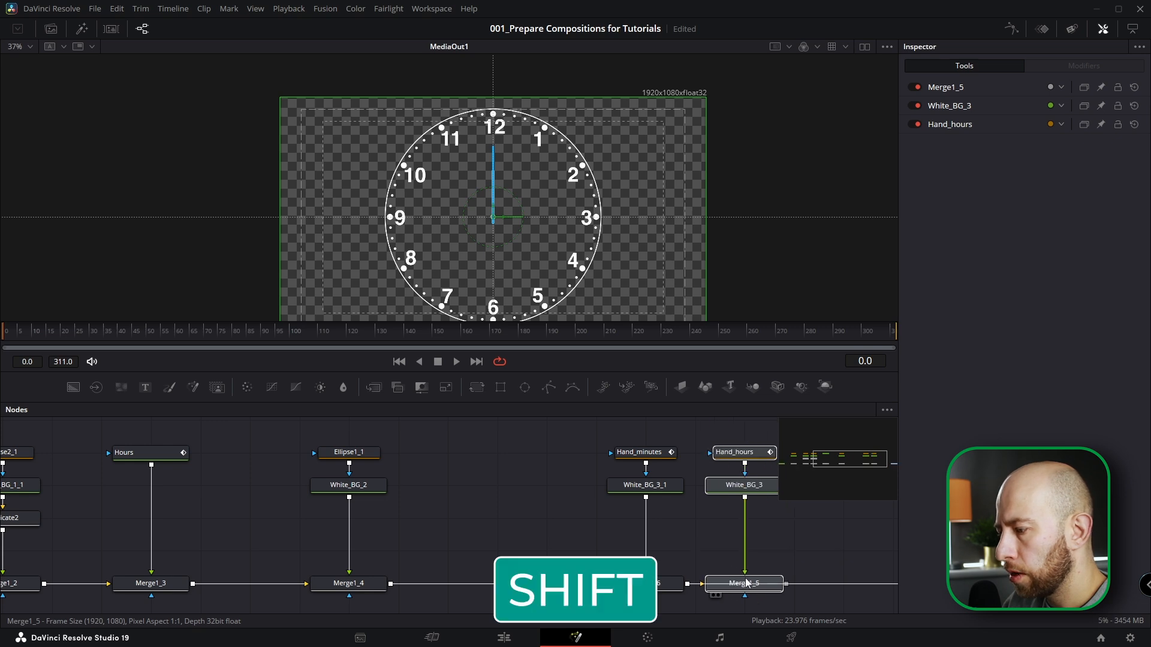
Reorder so the hour-hand Merge1_5 follows the minute-hand Merge1_6 and show viewer controls
{"action": "left_click", "coordinate": [743, 583]}
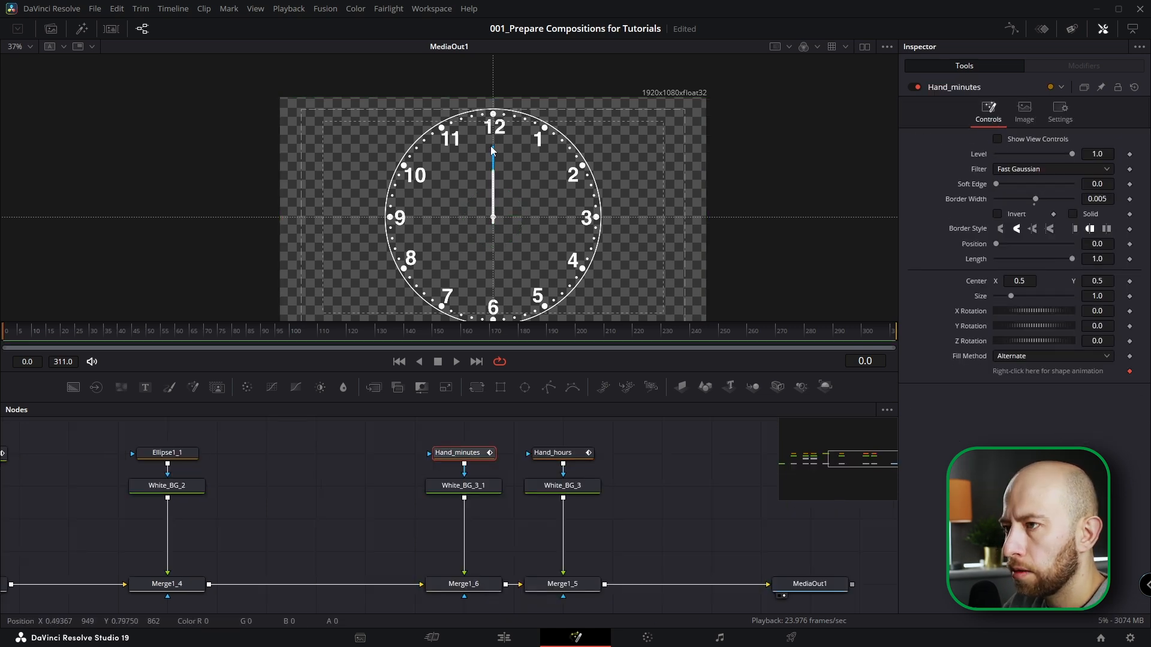
{"action": "left_click", "coordinate": [997, 139]}
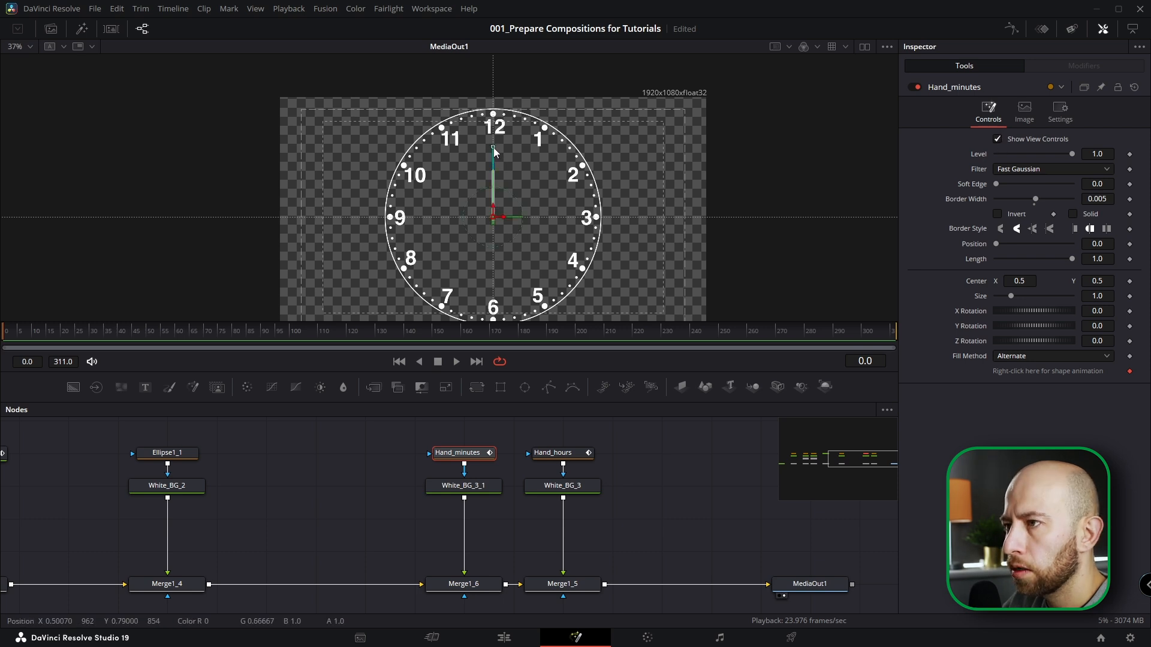
{"action": "key", "text": "shift"}
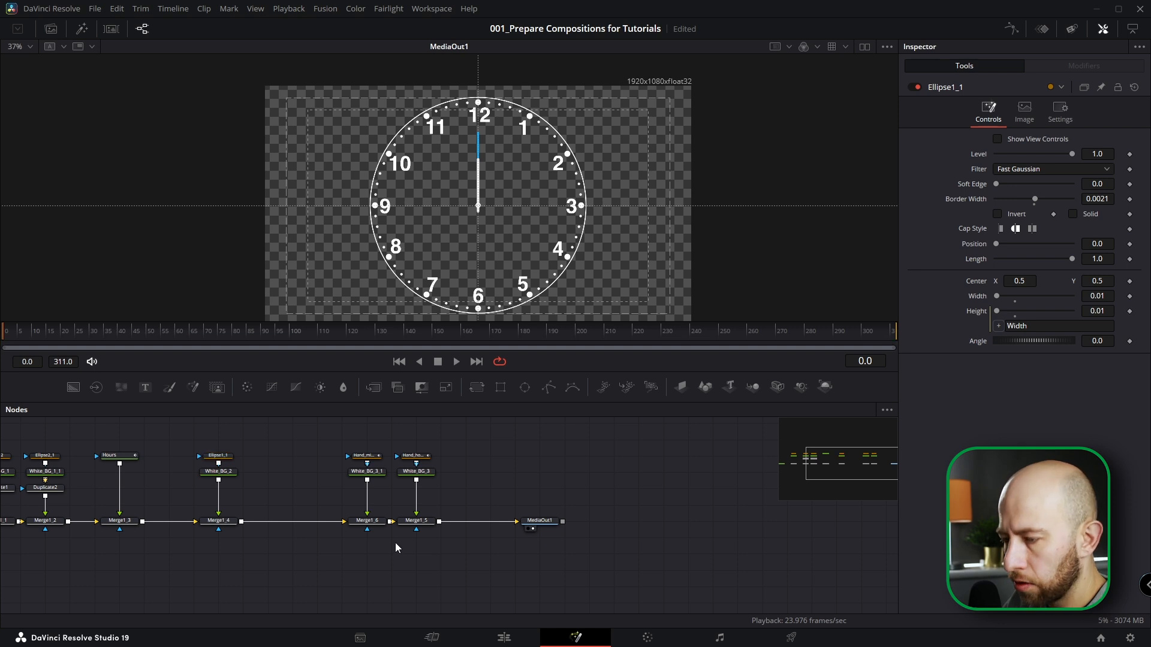
Paste an instance of Ellipse1_1 as a pivot cap merged over both hands
{"action": "key", "text": "Ctrl+Shift+V"}
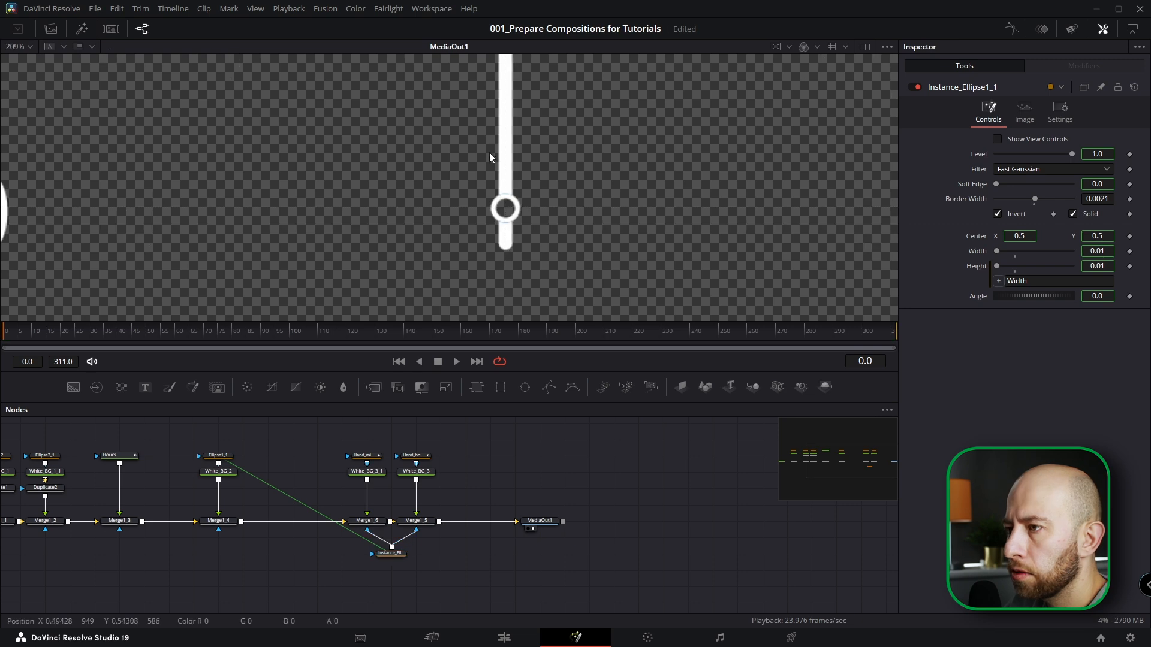
{"action": "mouse_move", "coordinate": [498, 276]}
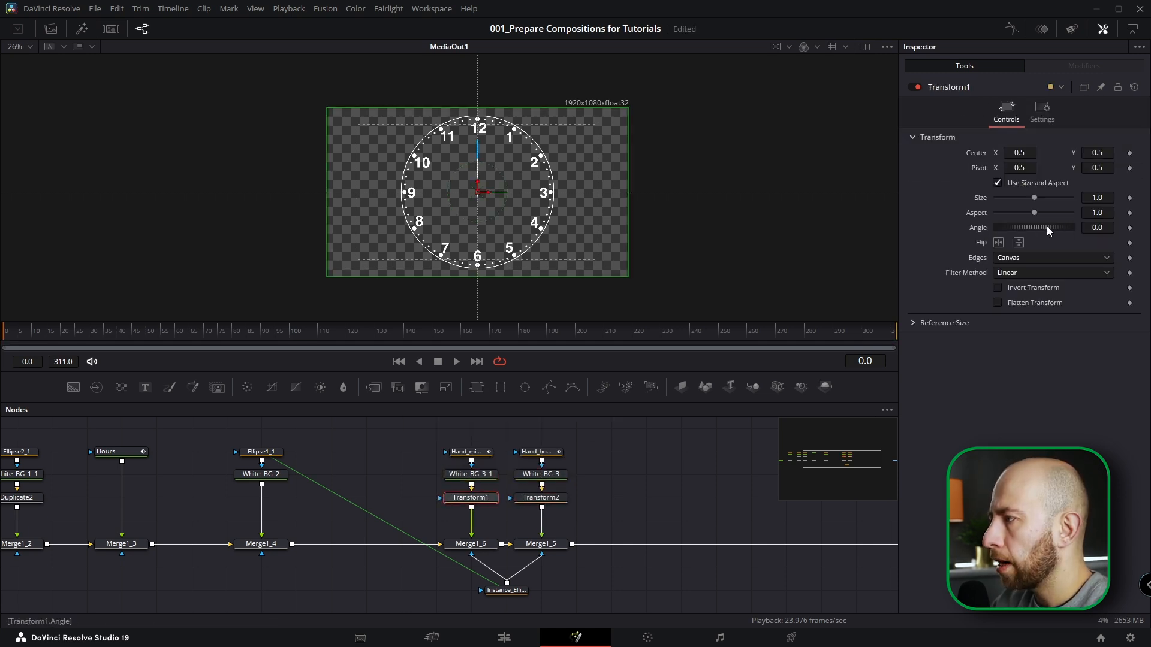
Insert a Transform after each hand fill, rename them Transform_Minutes and Transform_hours, and show tile pictures
{"action": "left_click_drag", "start_coordinate": [1050, 228], "coordinate": [1033, 235]}
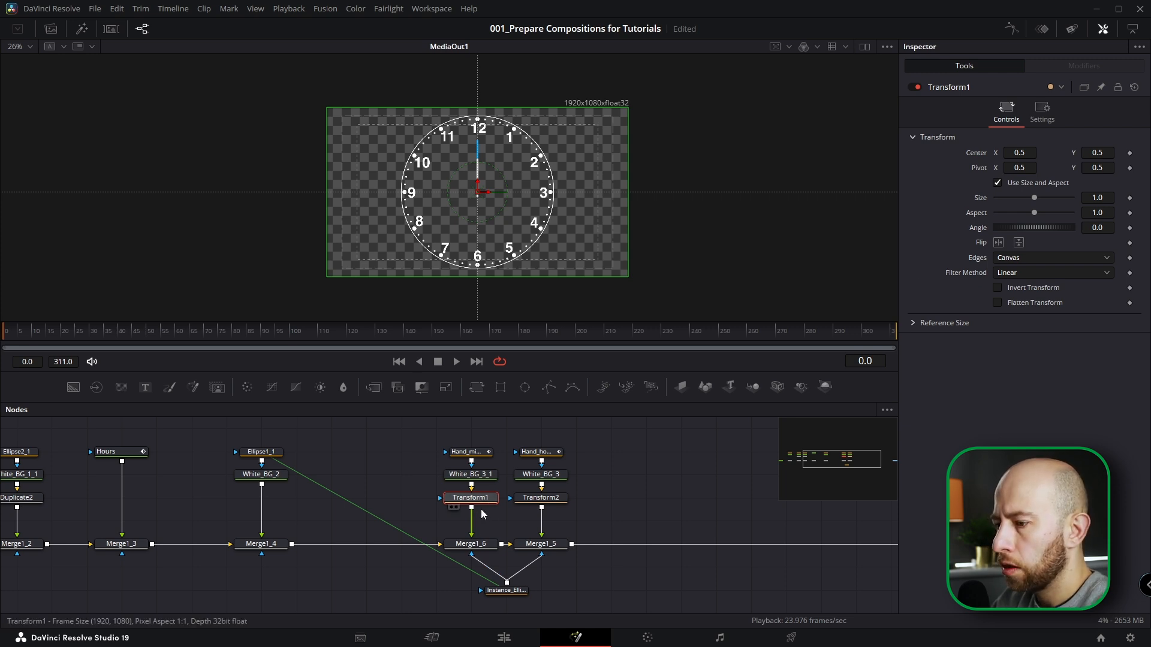
{"action": "left_click", "coordinate": [541, 498]}
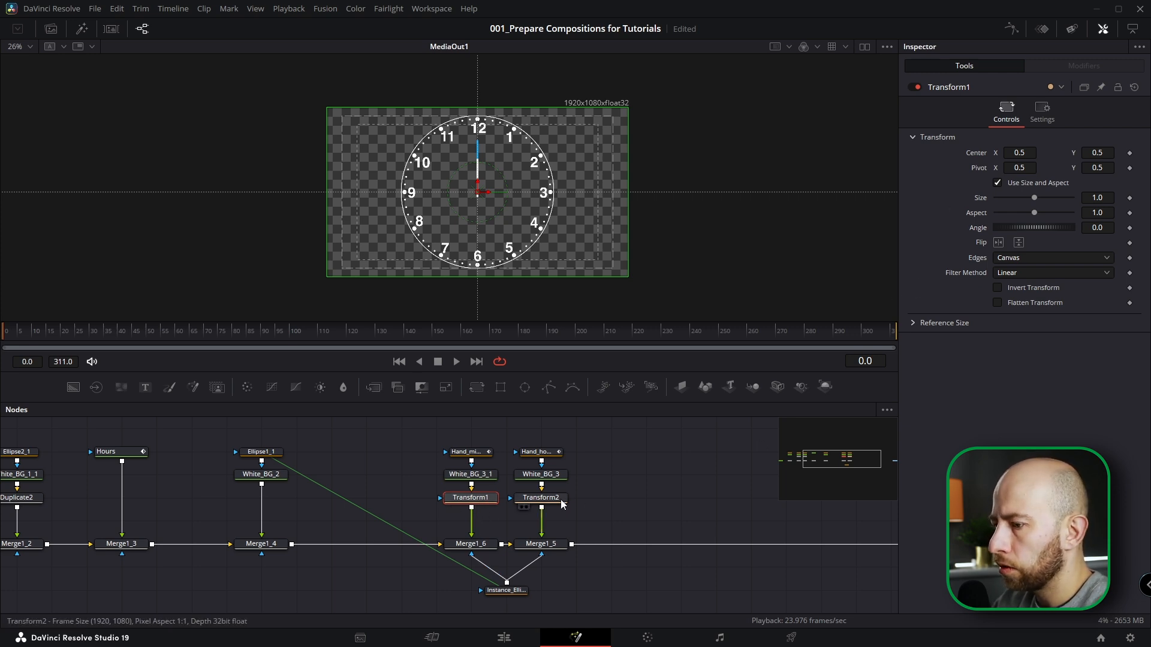
{"action": "key", "text": "F2"}
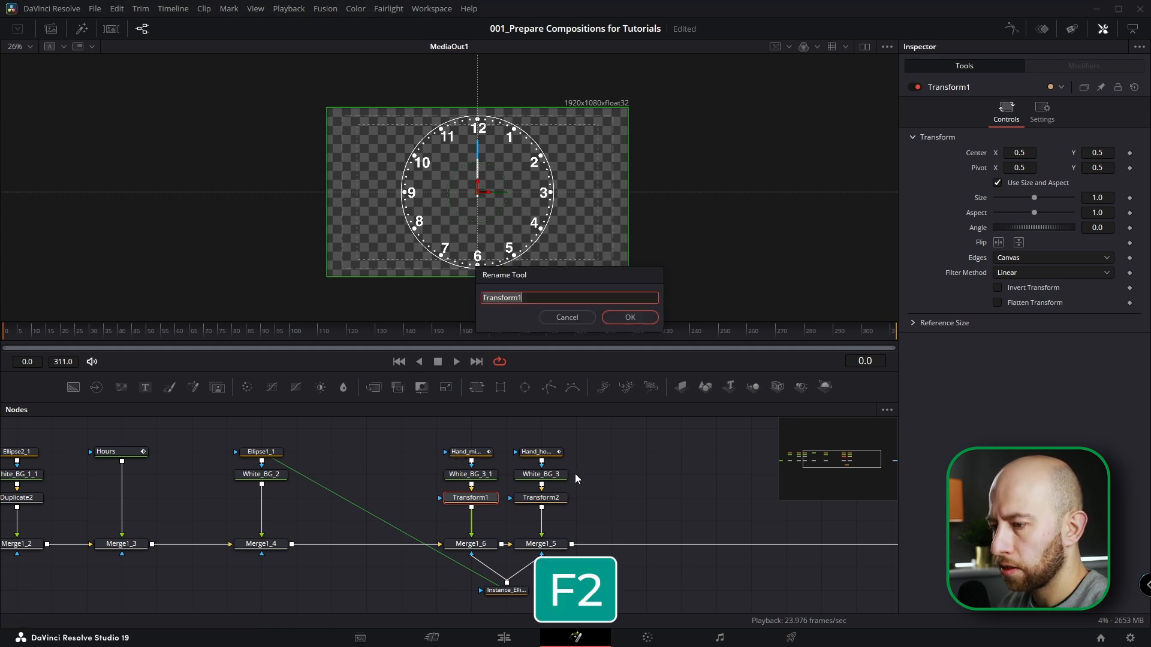
{"action": "left_click", "coordinate": [630, 317]}
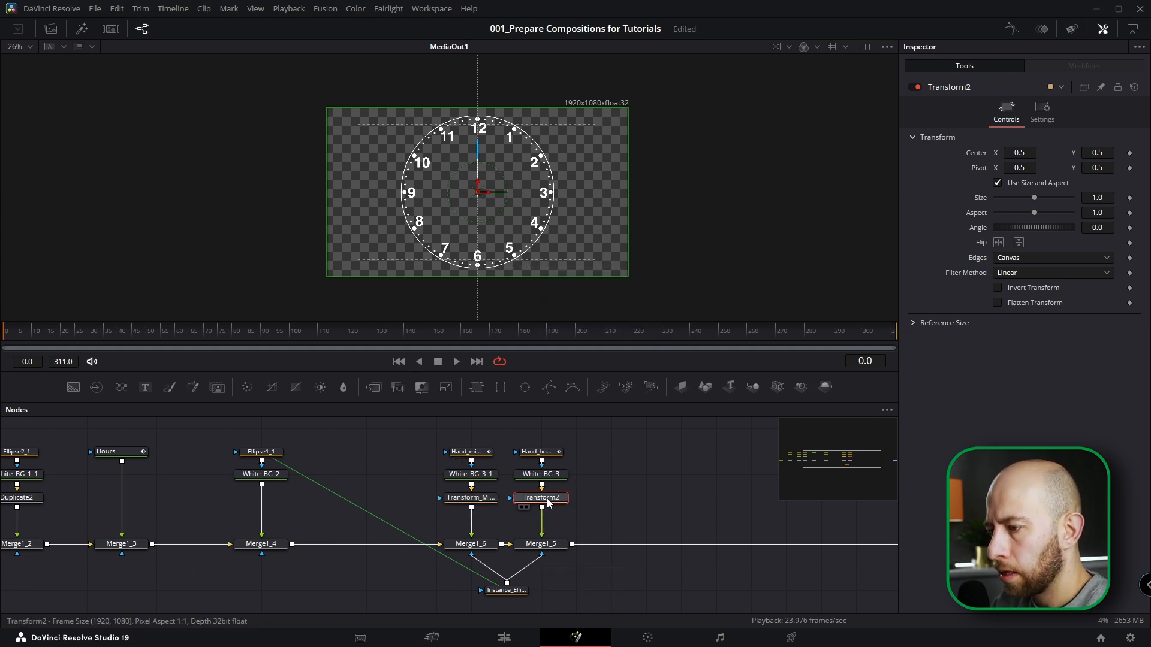
{"action": "key", "text": "F2"}
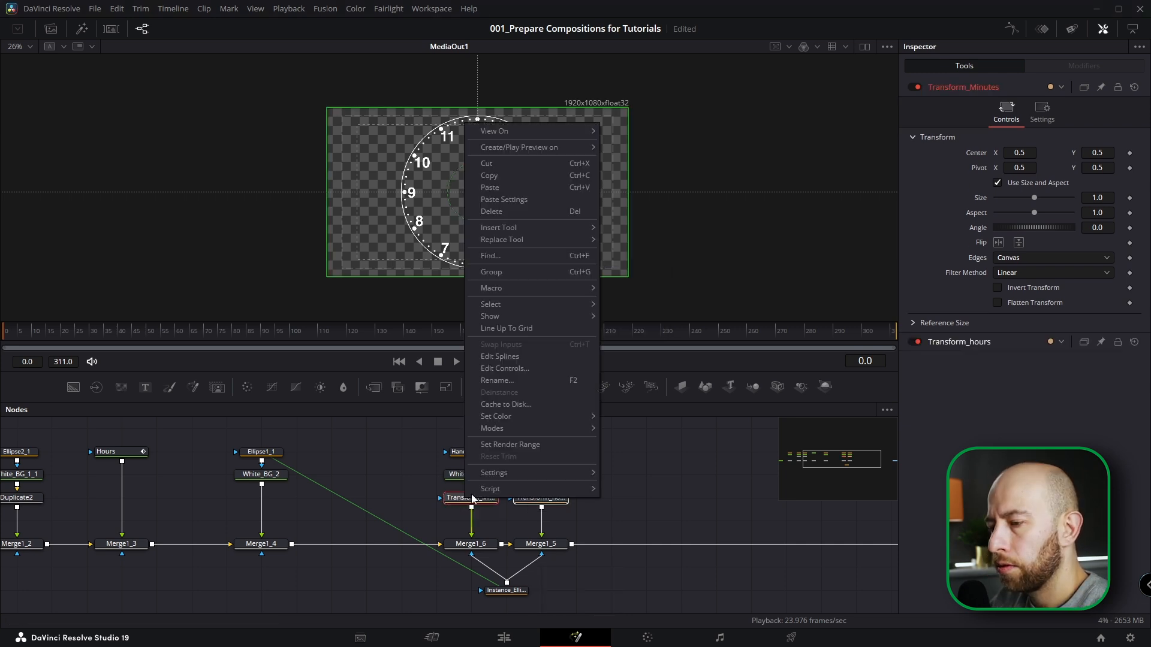
{"action": "left_click", "coordinate": [596, 435]}
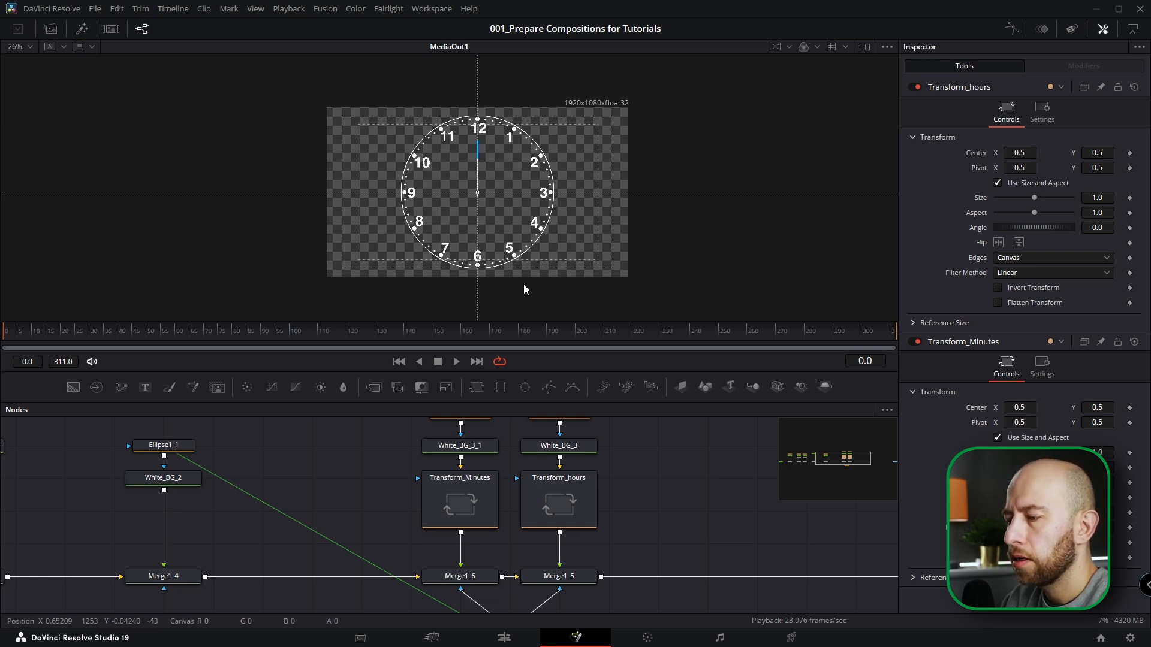
{"action": "mouse_move", "coordinate": [515, 273]}
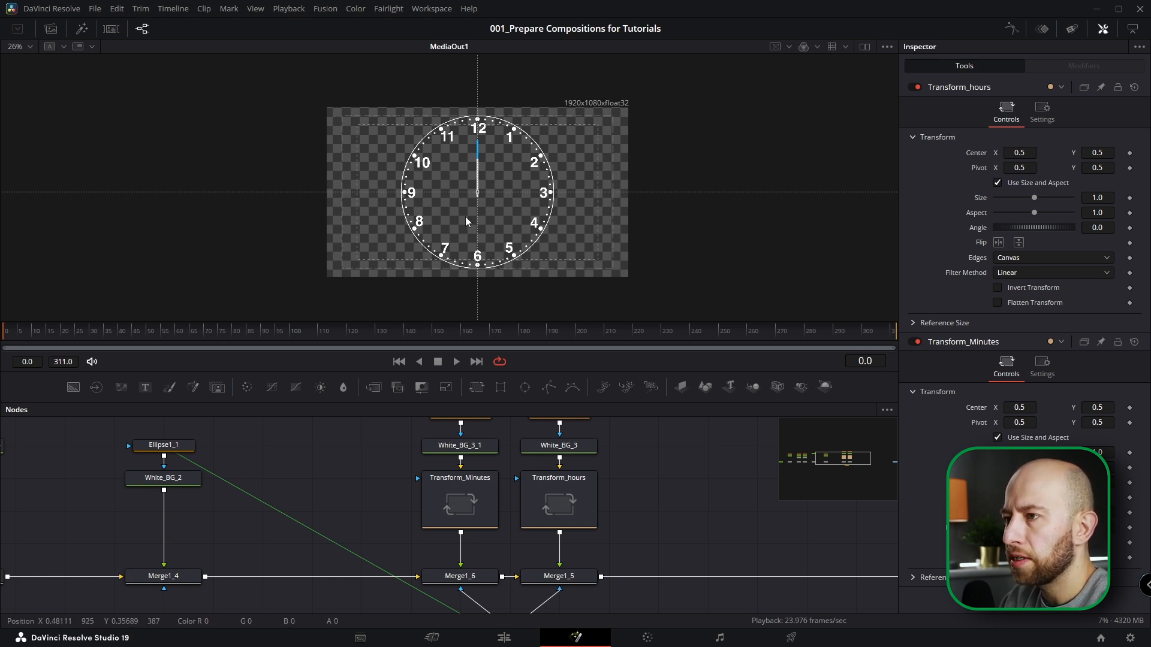
{"action": "mouse_move", "coordinate": [567, 500]}
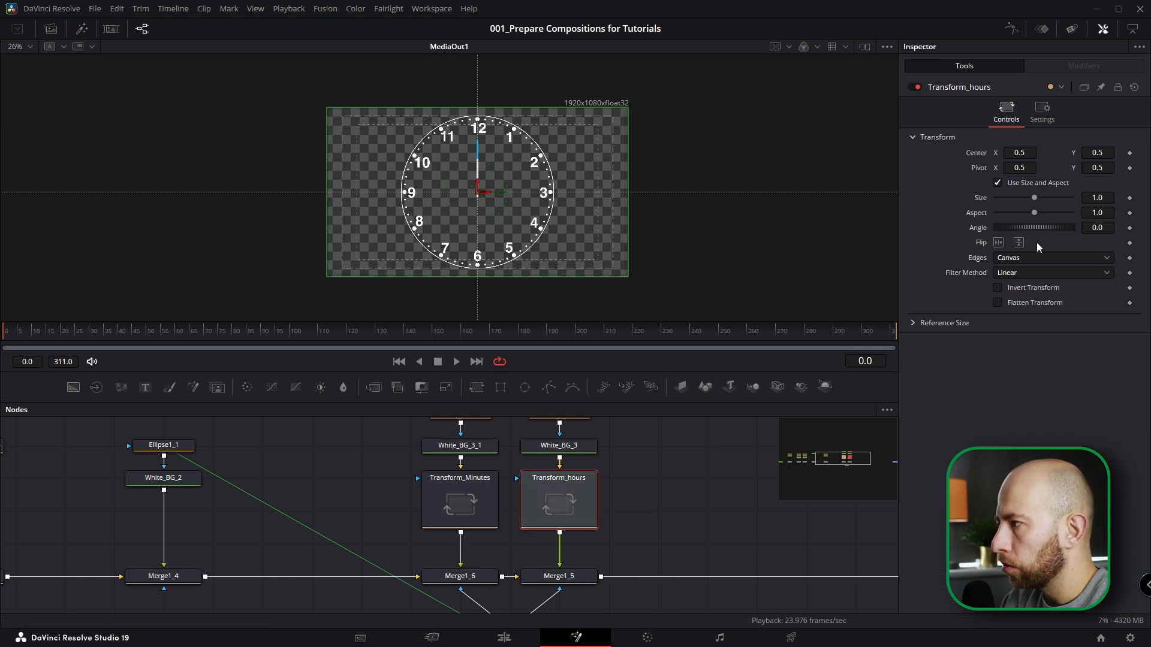
Keyframe Transform_hours Angle at 0.0 on frame 0 and -360 on frame 280
{"action": "left_click_drag", "start_coordinate": [1034, 228], "coordinate": [1033, 228]}
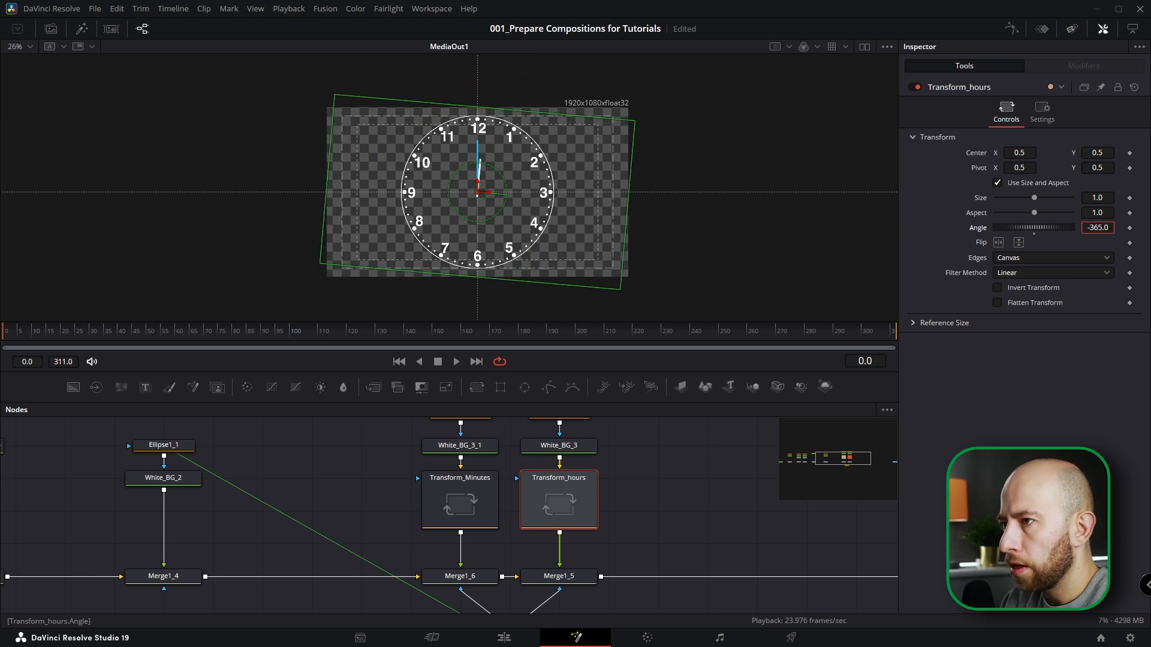
{"action": "left_click_drag", "start_coordinate": [1035, 227], "coordinate": [1032, 226]}
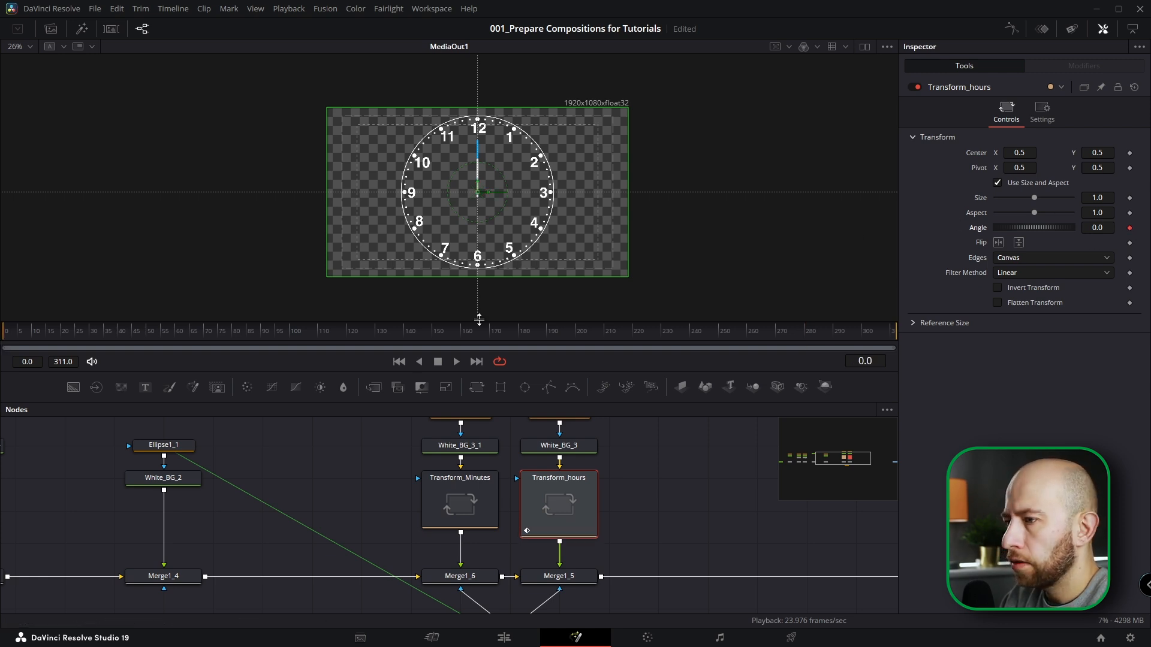
{"action": "left_click", "coordinate": [808, 347]}
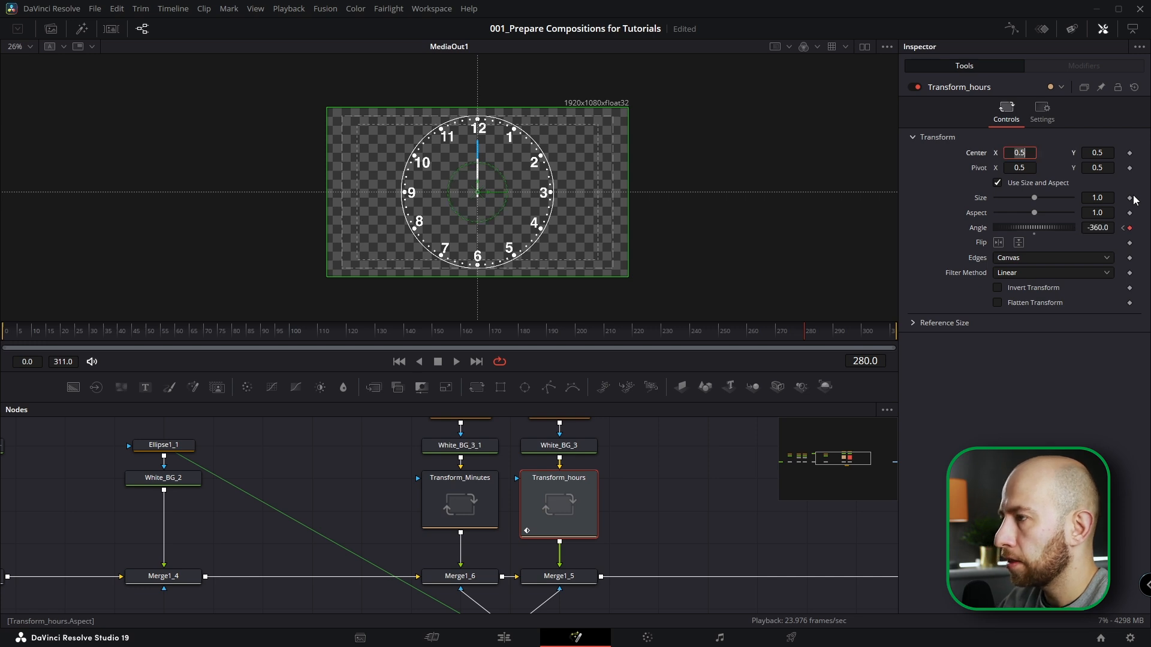
{"action": "left_click", "coordinate": [496, 331]}
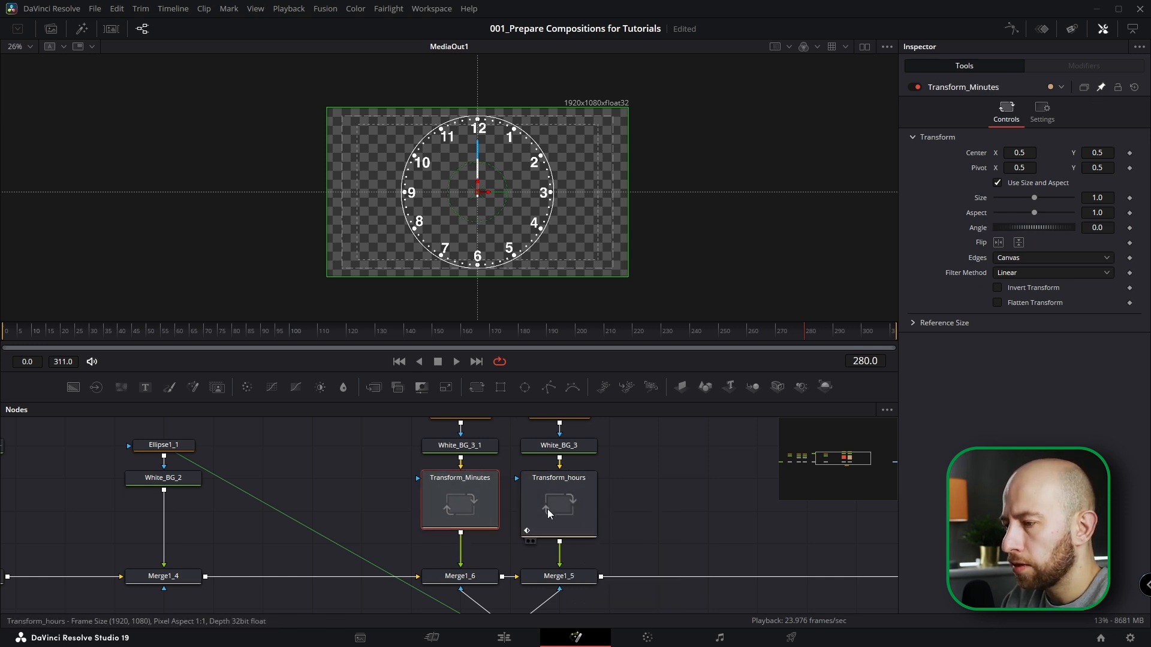
Drive Transform_Minutes Angle with the expression Transform_hours.Angle*12 and check playback
{"action": "left_click", "coordinate": [558, 504]}
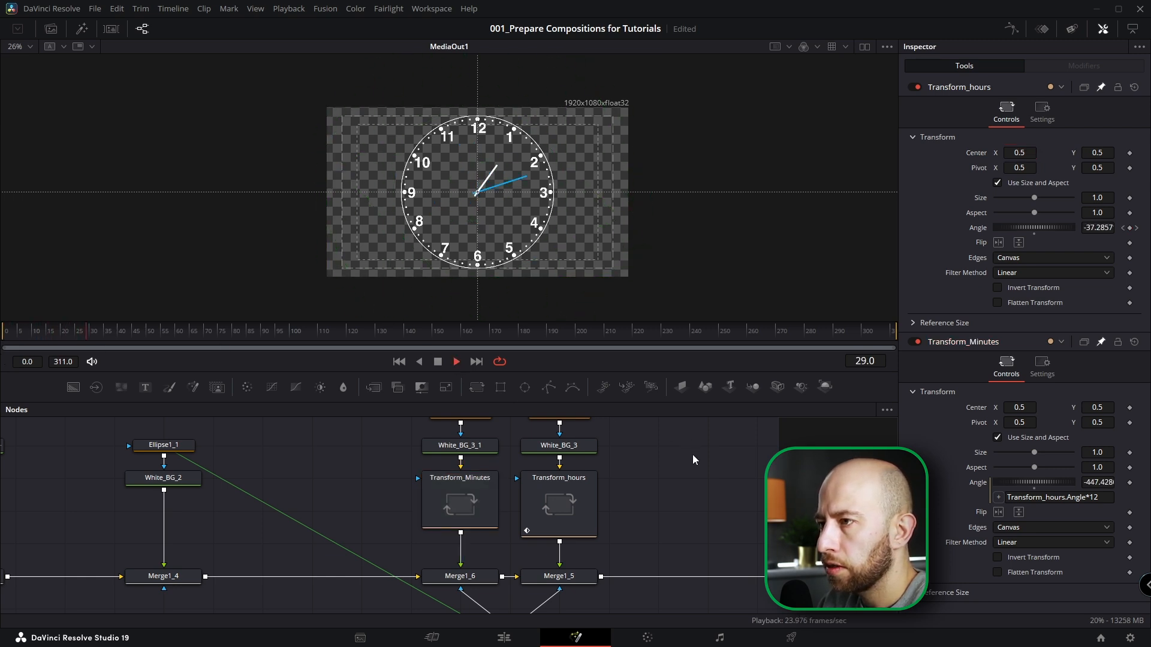
{"action": "left_click", "coordinate": [223, 331]}
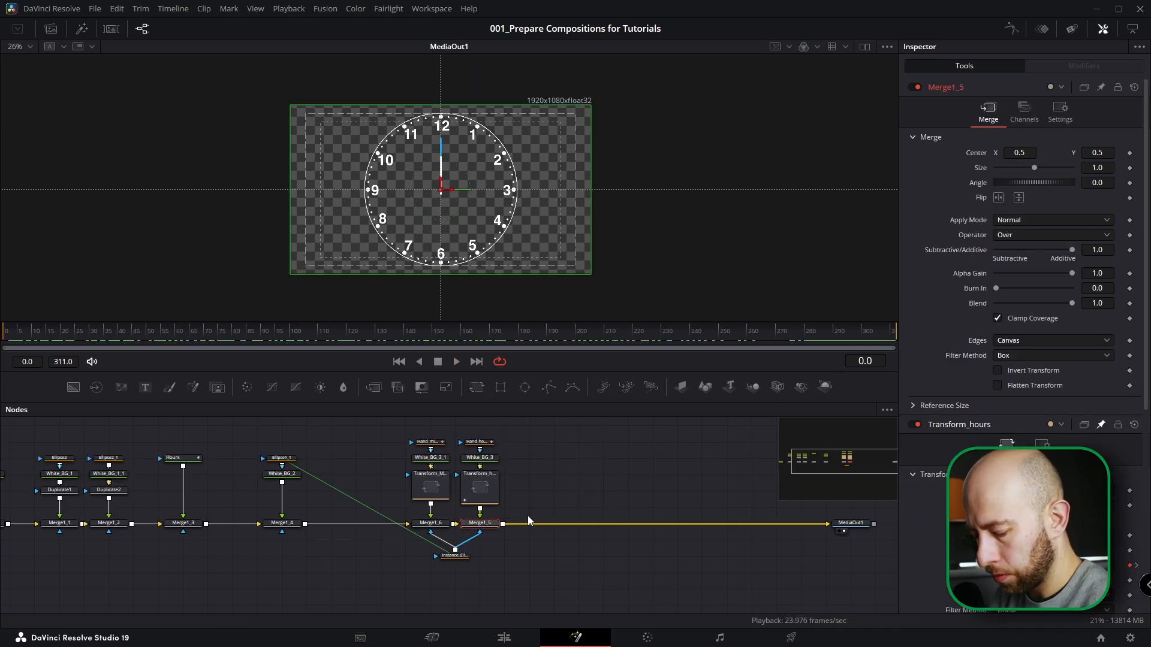
Insert a Drop Shadow tool after Merge1_5, ahead of MediaOut1
{"action": "type", "text": "drop"}
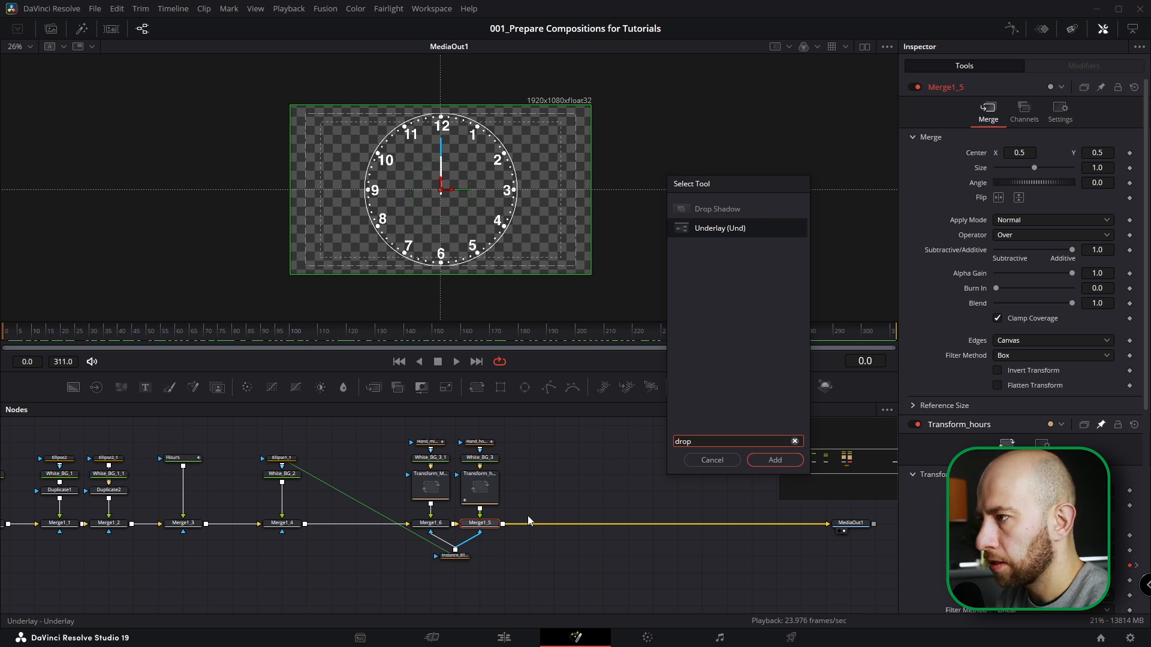
{"action": "left_click", "coordinate": [774, 460]}
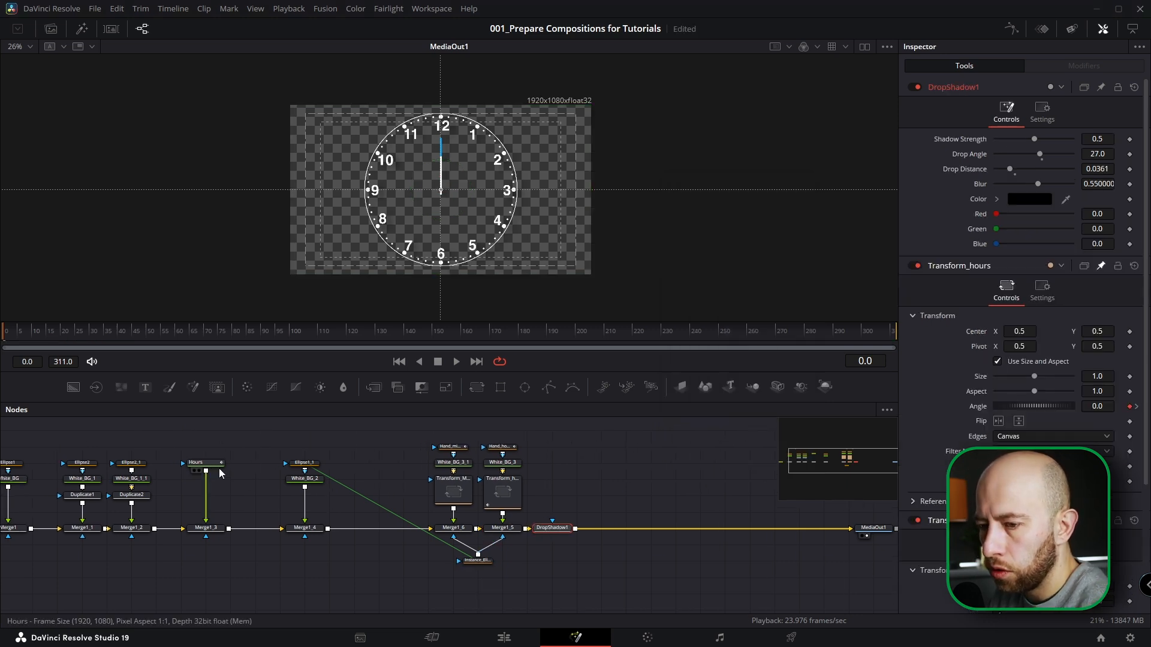
{"action": "key", "text": "shift+space"}
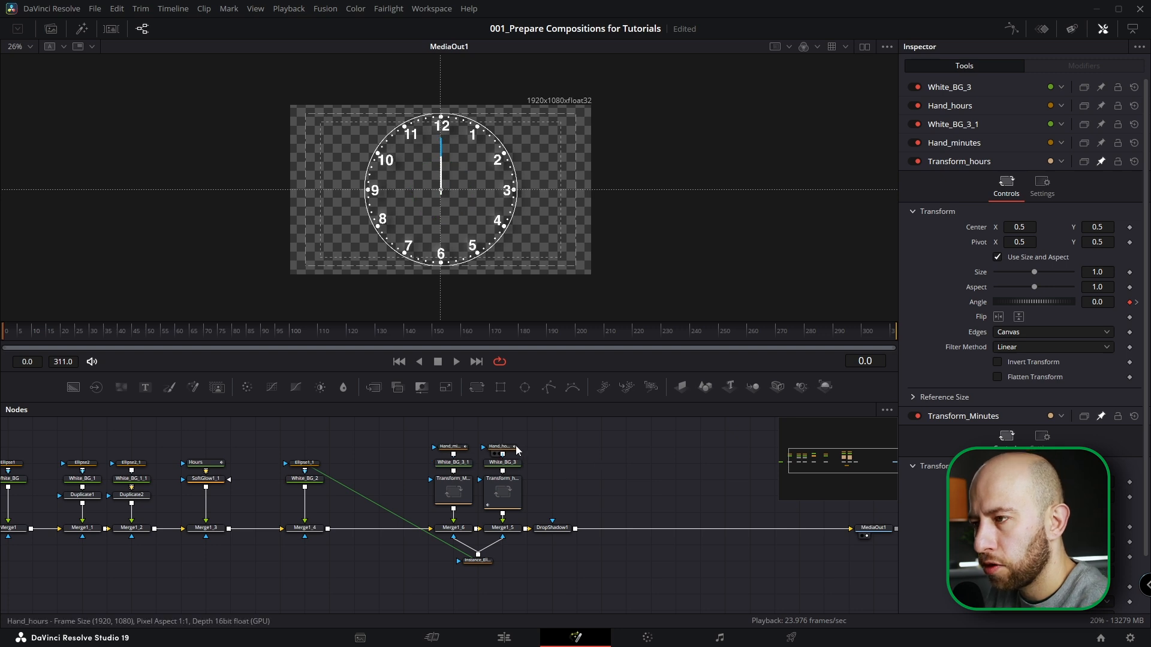
{"action": "mouse_move", "coordinate": [502, 445]}
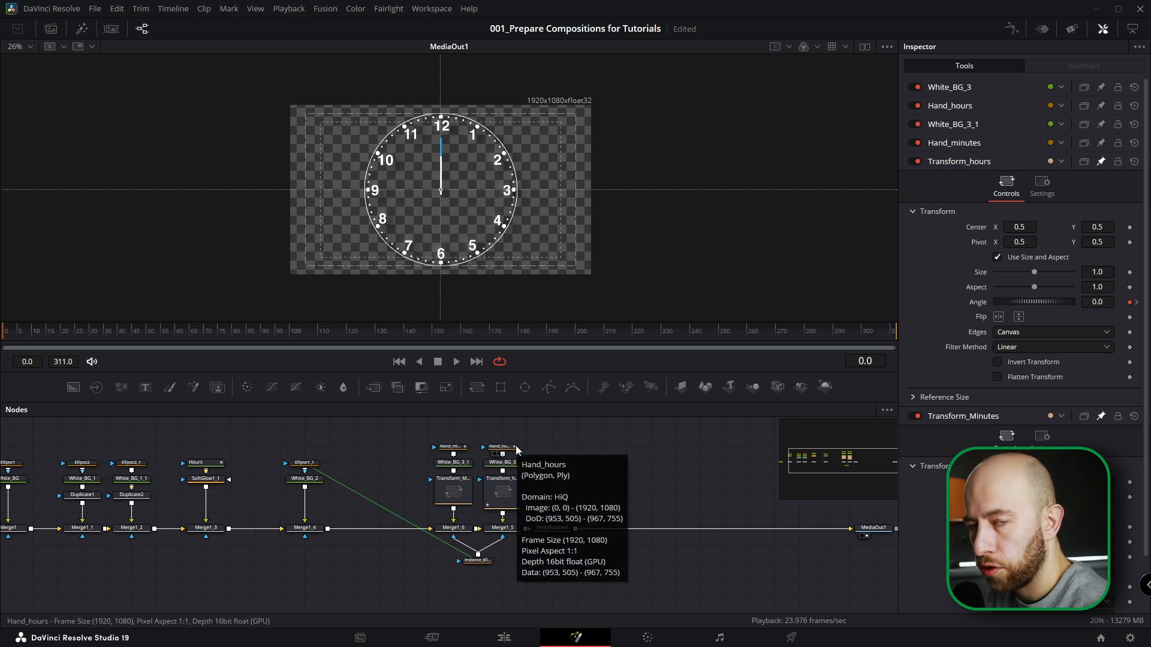